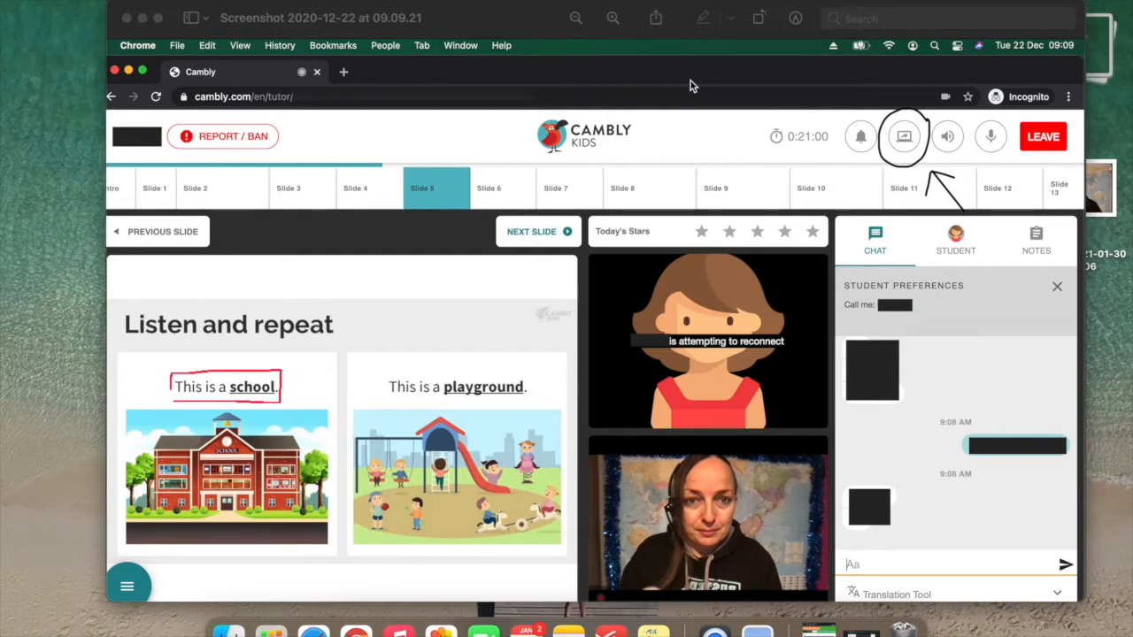
{"action": "mouse_move", "coordinate": [868, 152]}
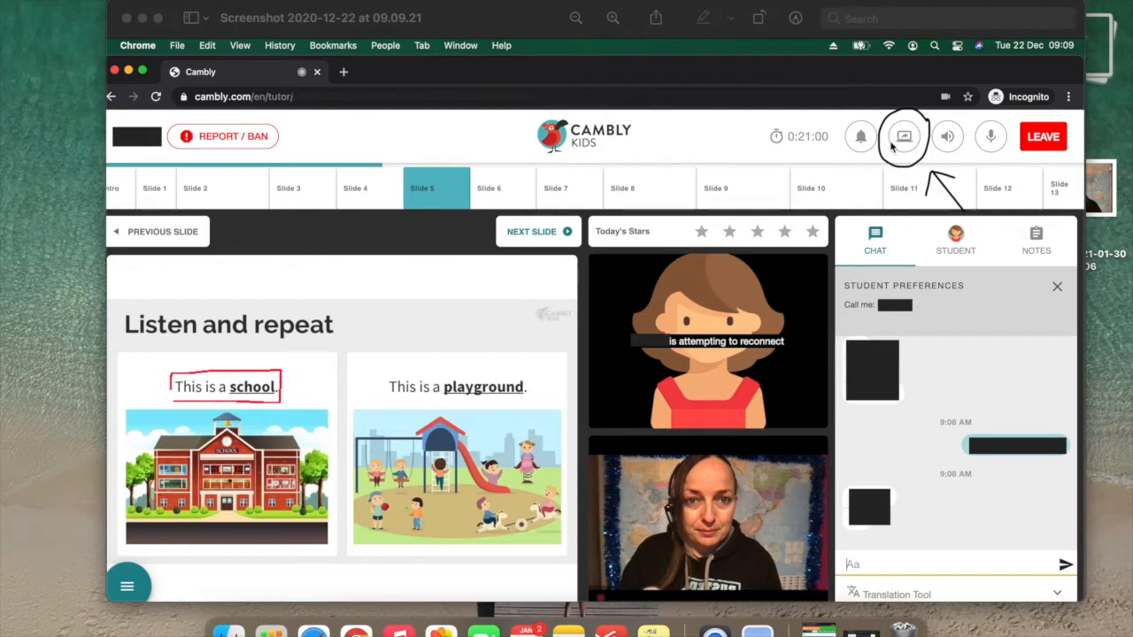
{"action": "mouse_move", "coordinate": [895, 159]}
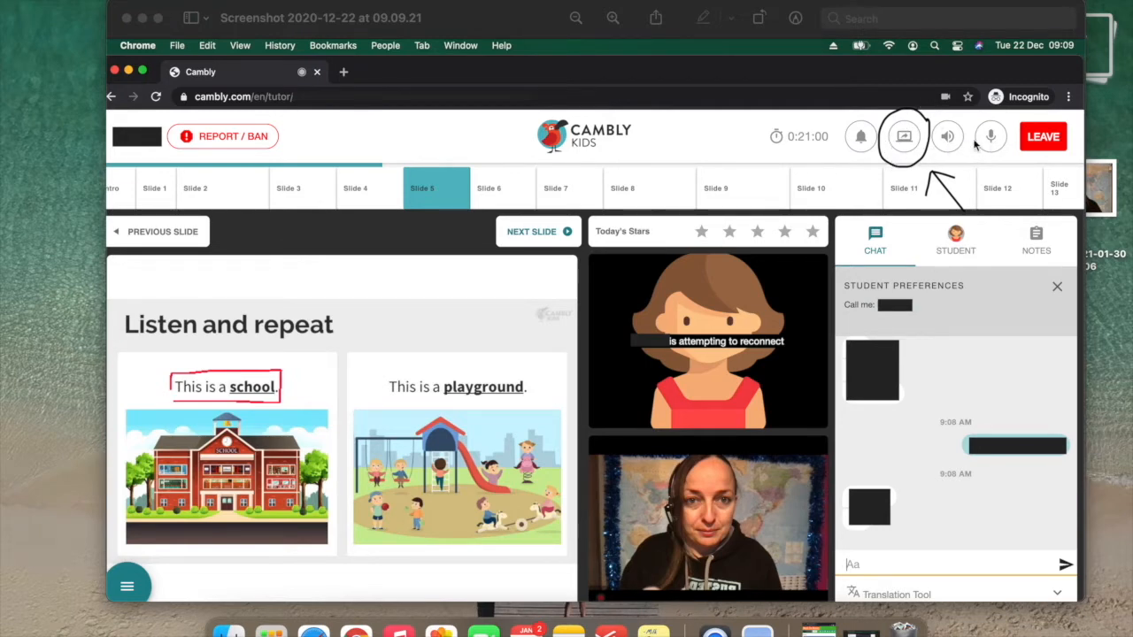
{"action": "mouse_move", "coordinate": [1027, 145]}
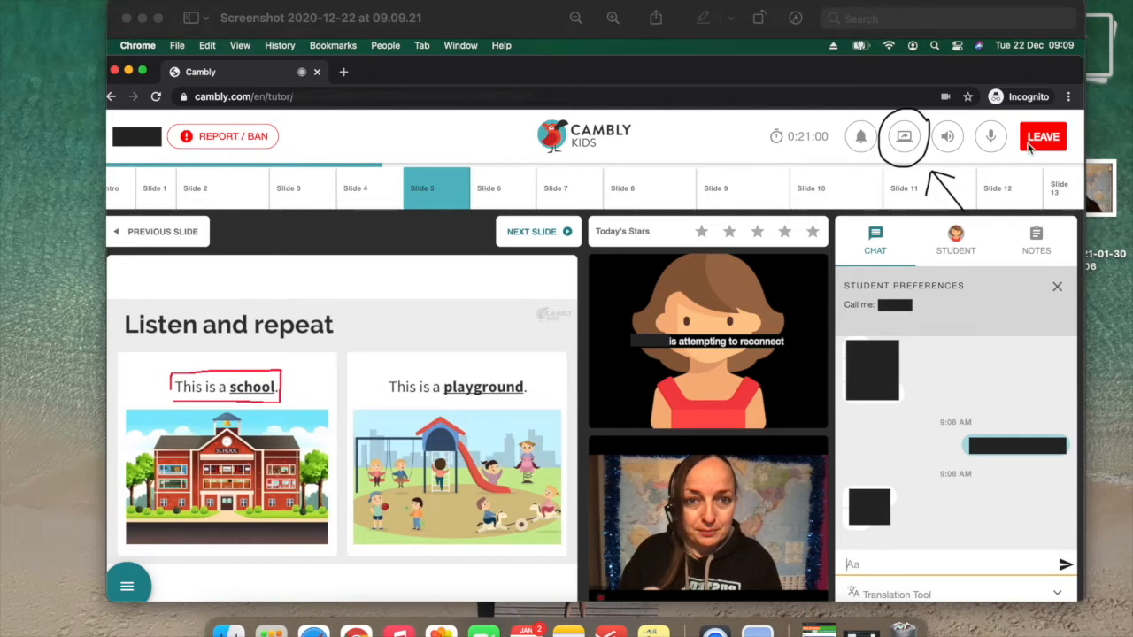
{"action": "mouse_move", "coordinate": [4, 342]}
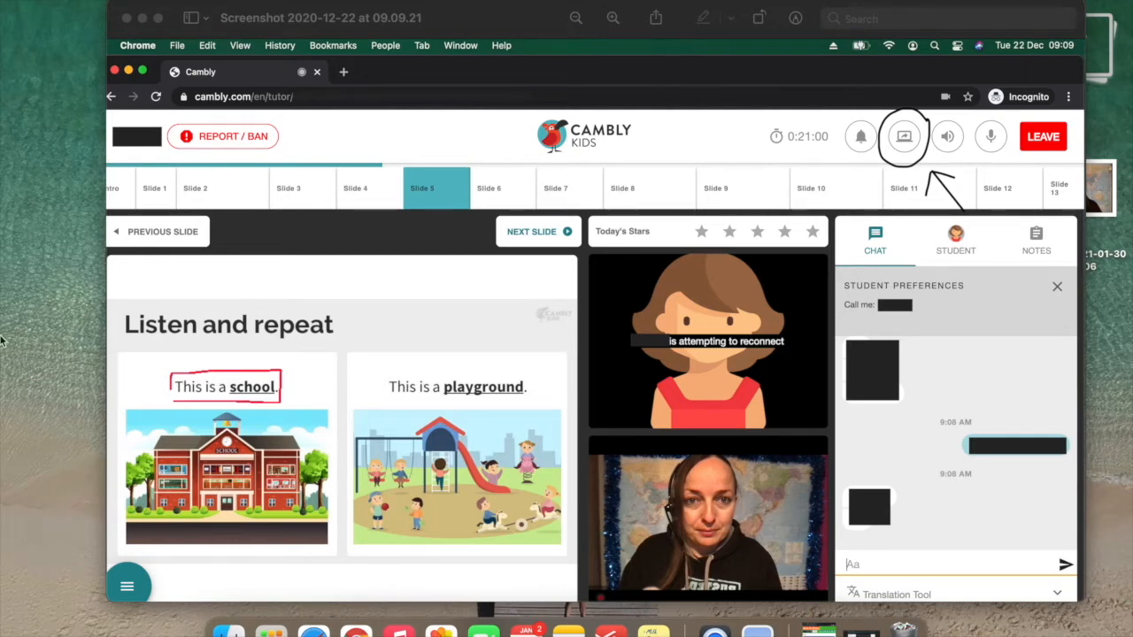
{"action": "mouse_move", "coordinate": [676, 244]}
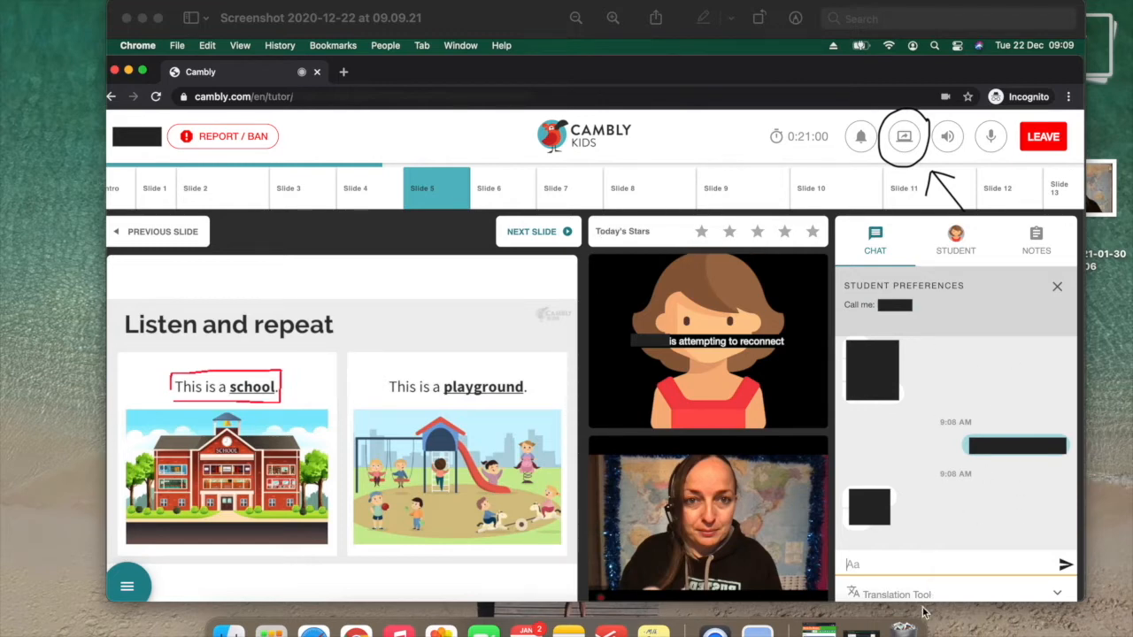
{"action": "mouse_move", "coordinate": [127, 584]}
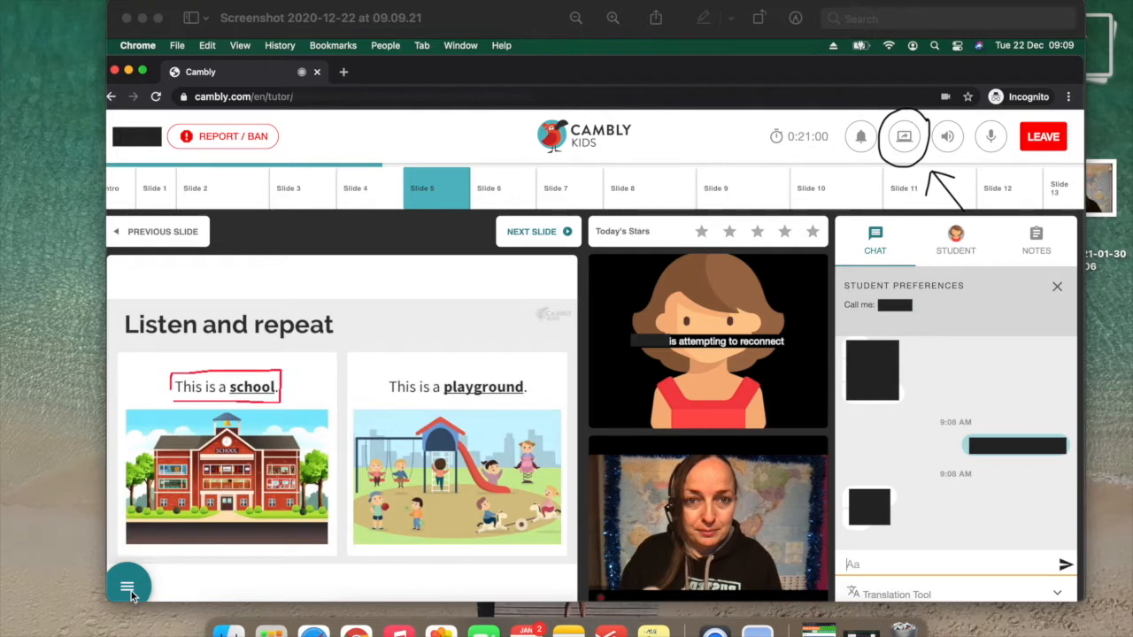
{"action": "mouse_move", "coordinate": [903, 160]}
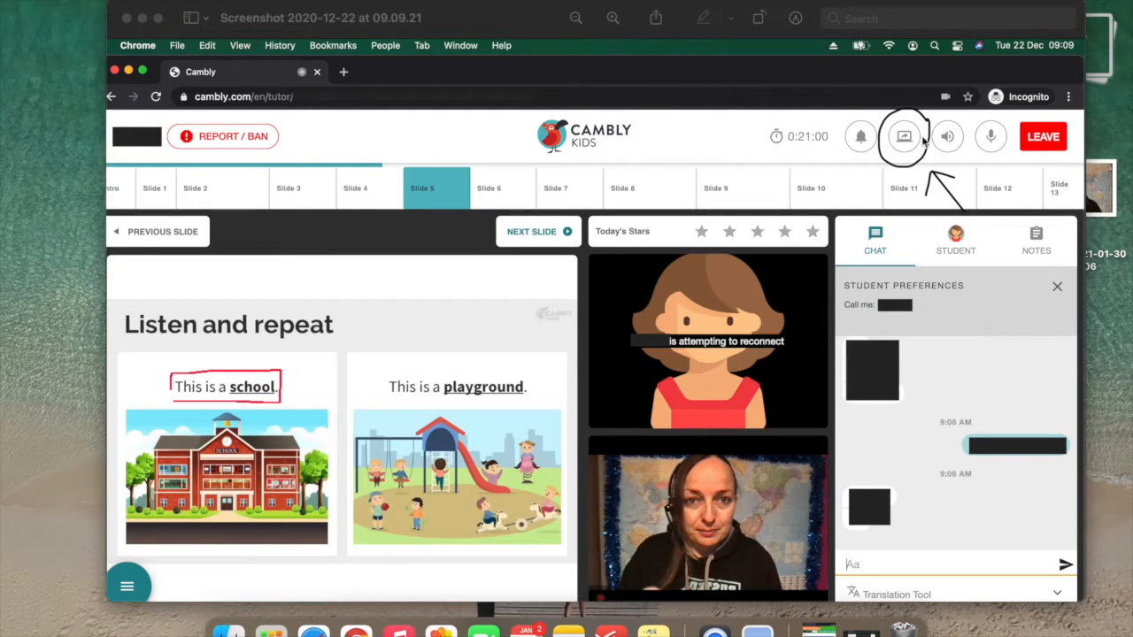
Start screen sharing from the classroom toolbar to show the share chooser
{"action": "left_click", "coordinate": [903, 136]}
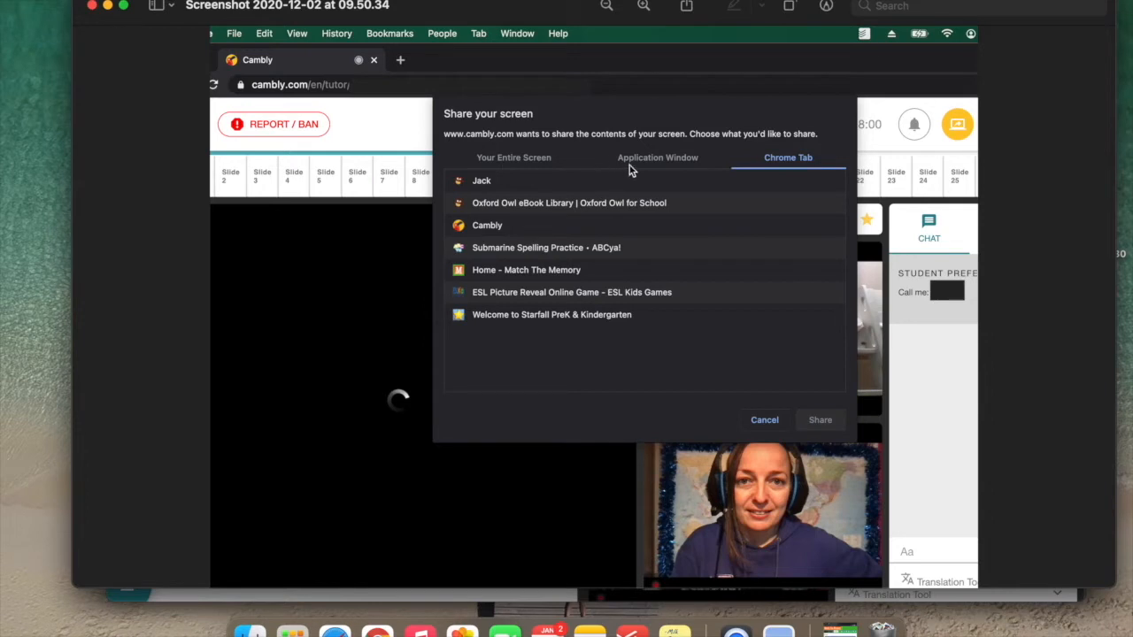
{"action": "mouse_move", "coordinate": [760, 172]}
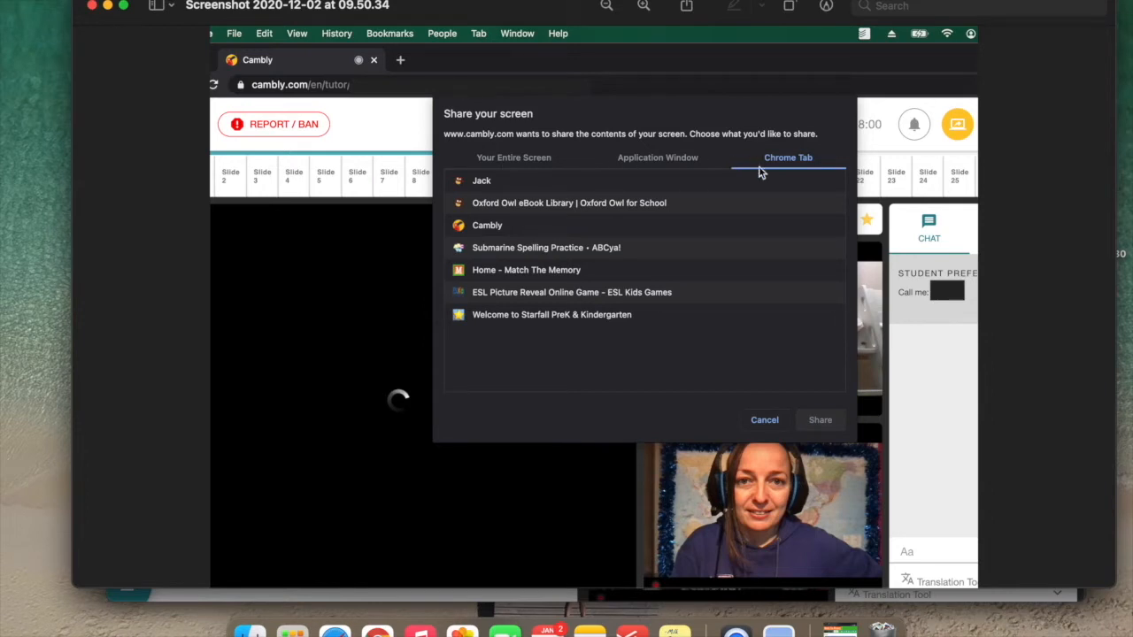
{"action": "mouse_move", "coordinate": [818, 143]}
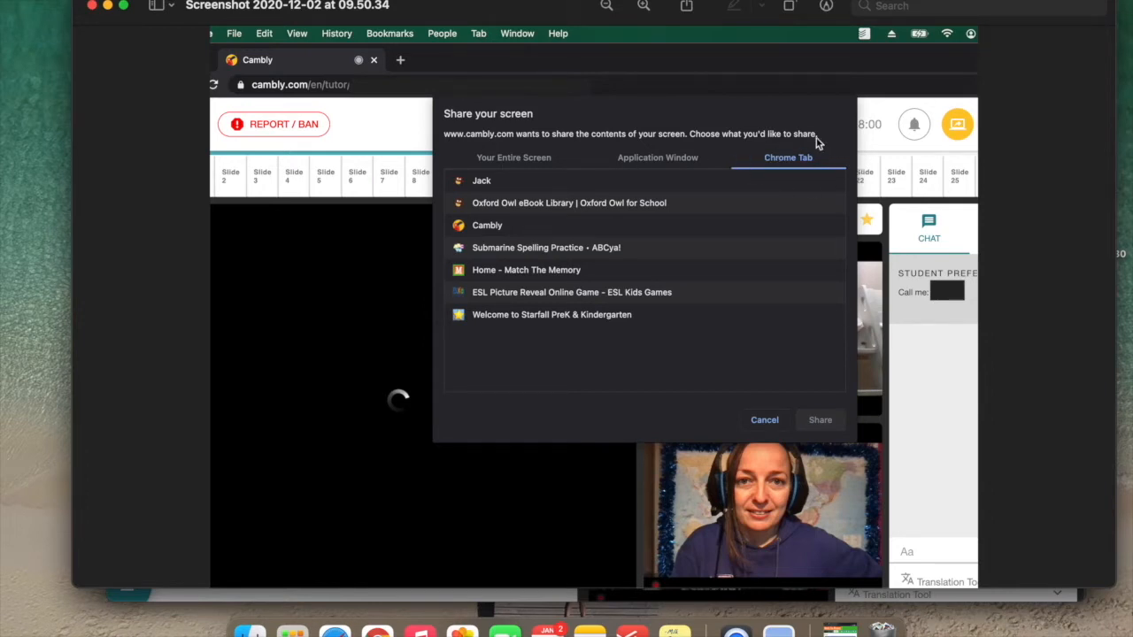
{"action": "mouse_move", "coordinate": [772, 174]}
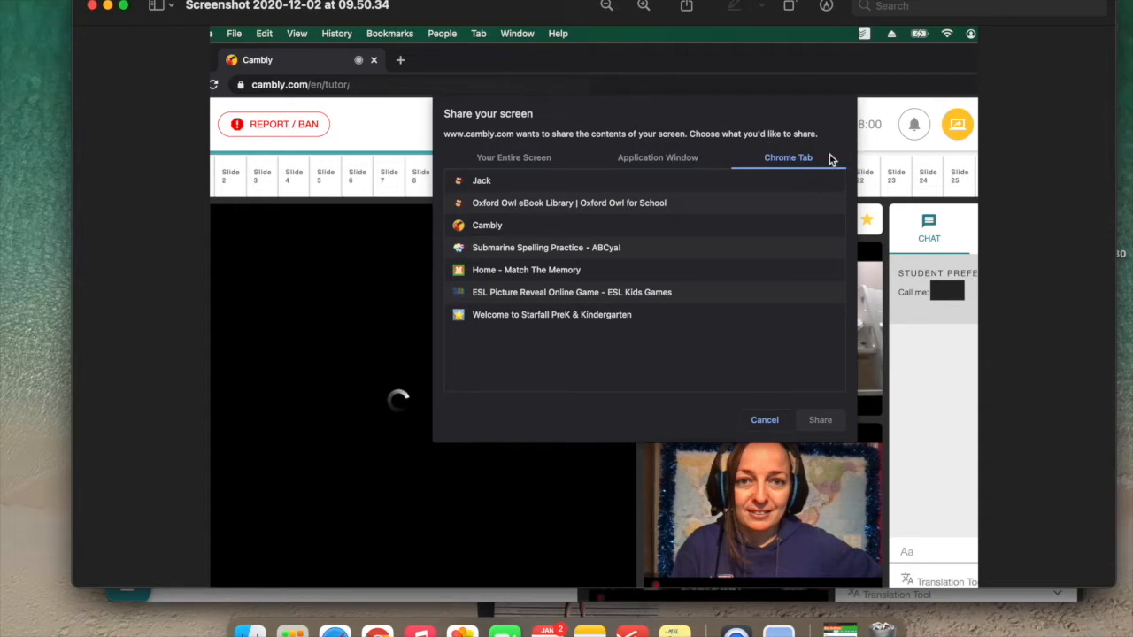
{"action": "mouse_move", "coordinate": [777, 216]}
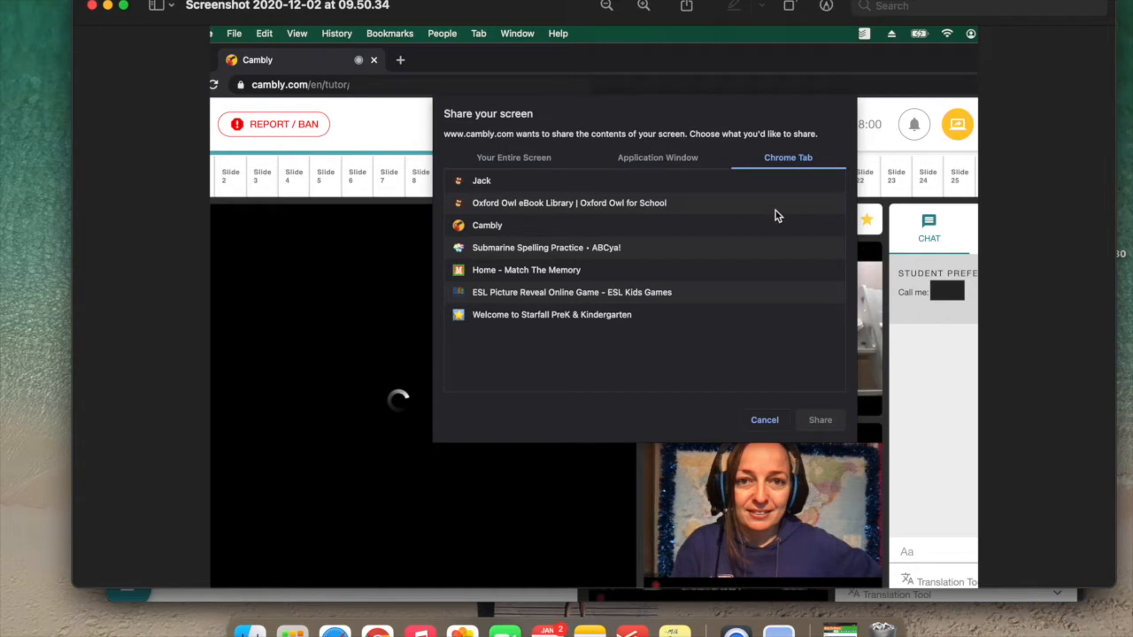
{"action": "mouse_move", "coordinate": [475, 384]}
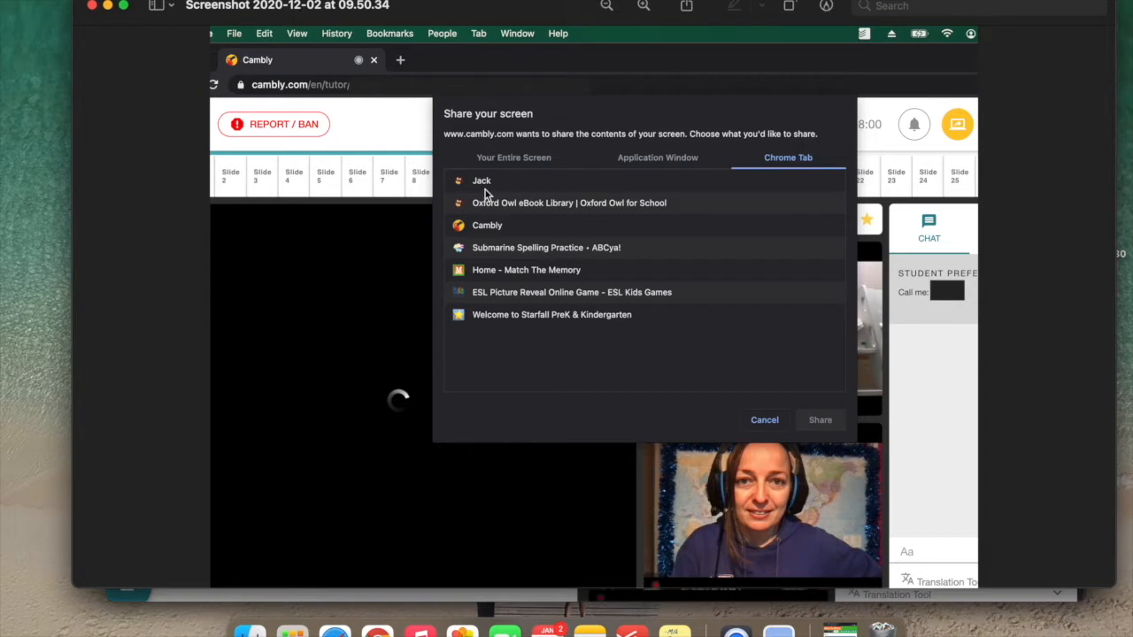
{"action": "mouse_move", "coordinate": [485, 218]}
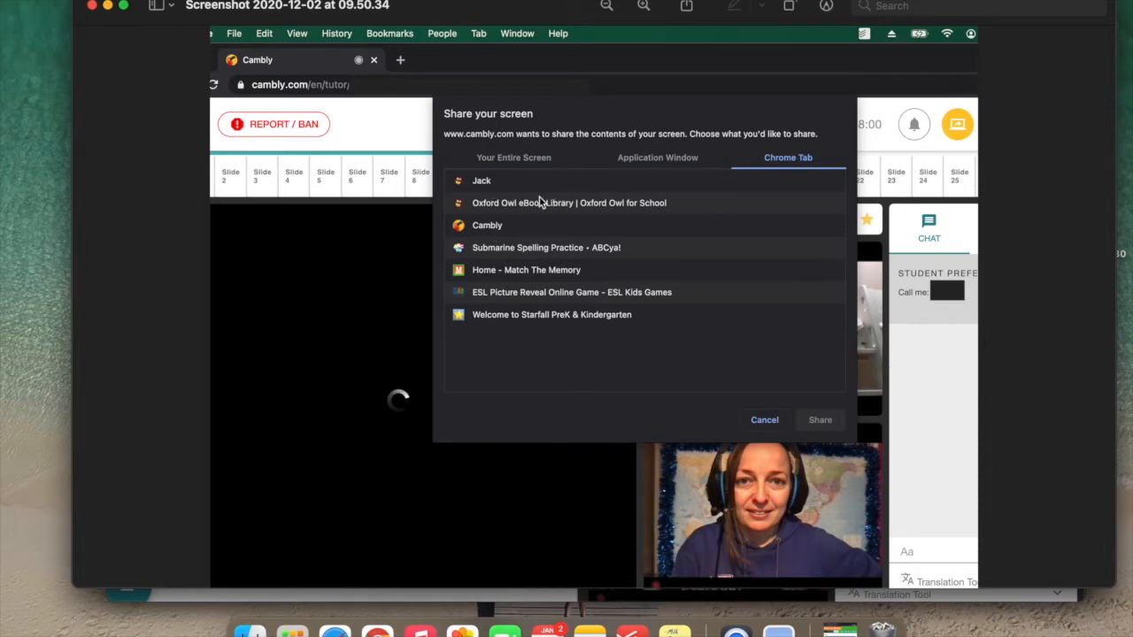
{"action": "mouse_move", "coordinate": [604, 258]}
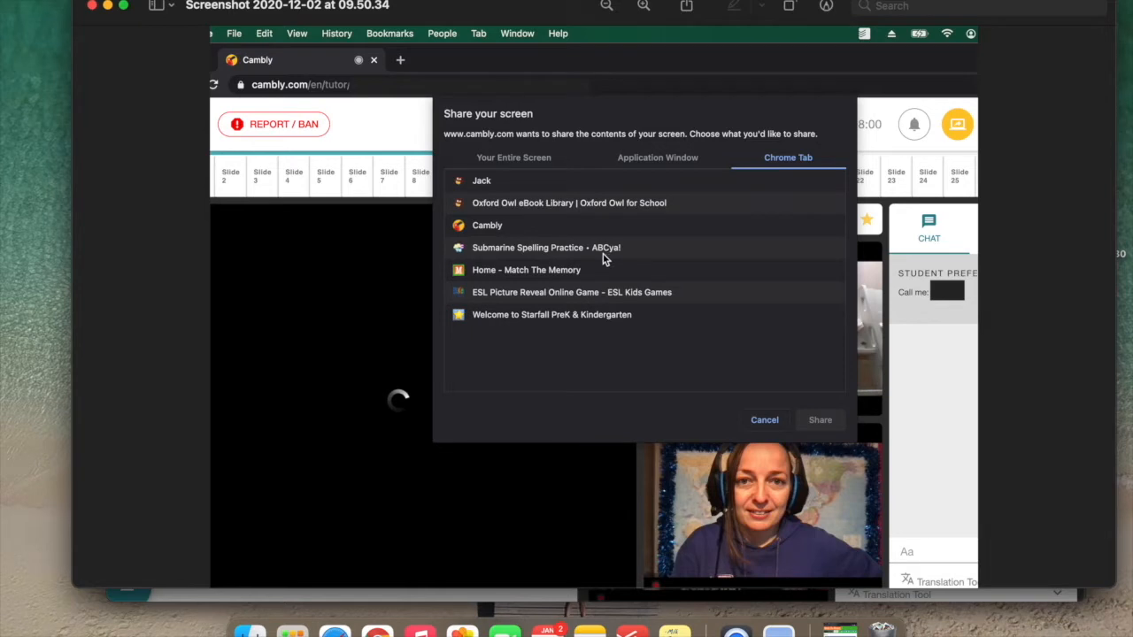
{"action": "mouse_move", "coordinate": [545, 322]}
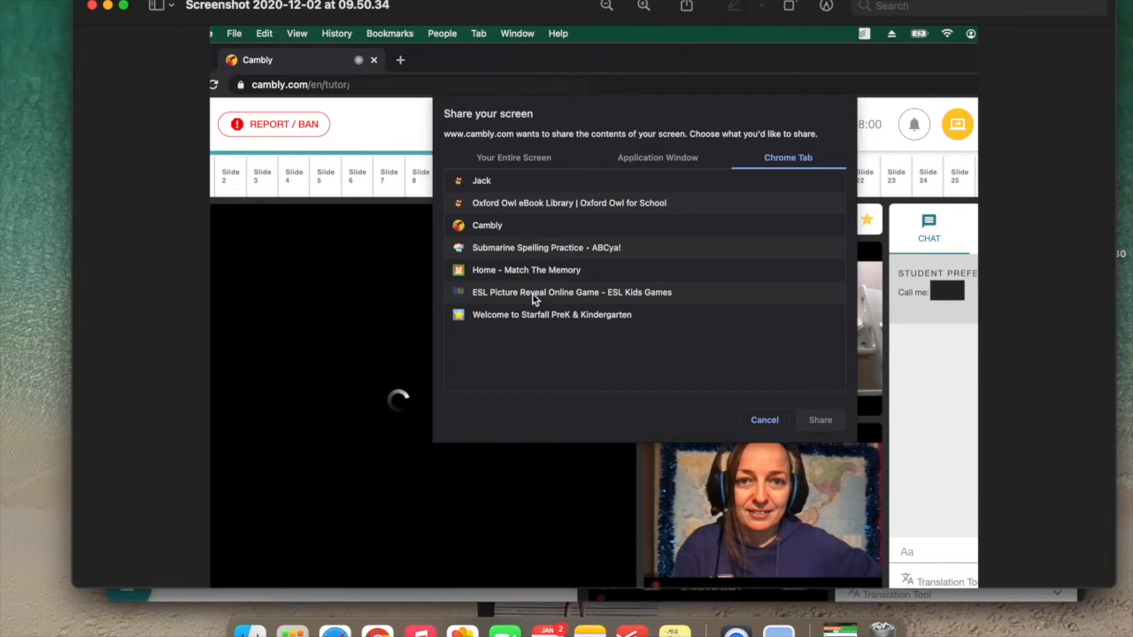
{"action": "mouse_move", "coordinate": [542, 276]}
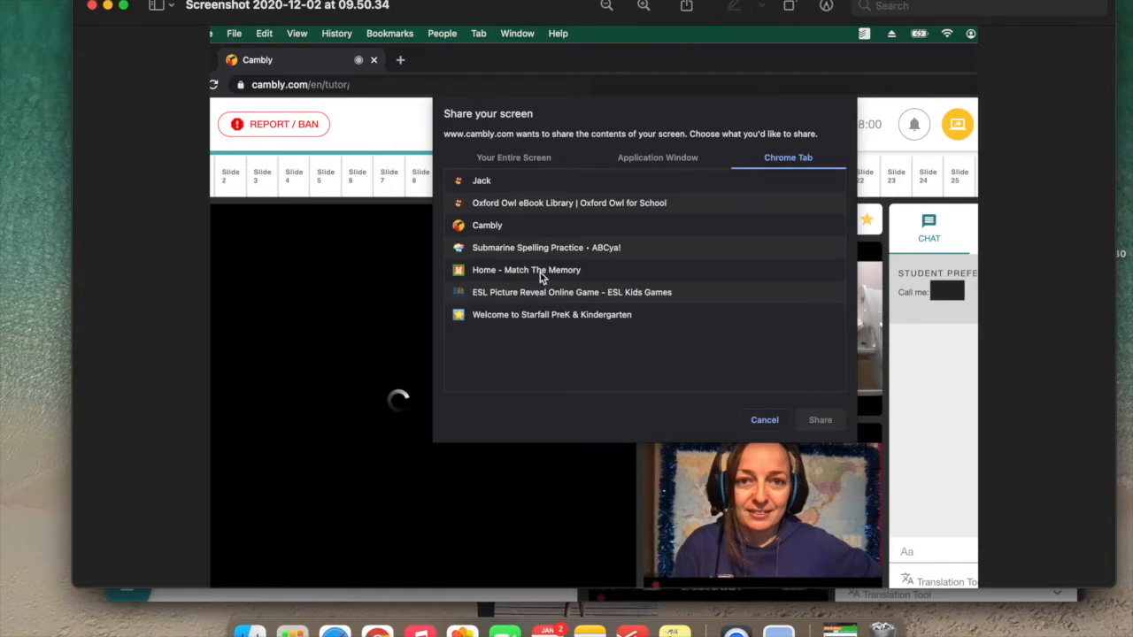
Share the 'Home - Match The Memory' Chrome tab with the student
{"action": "left_click", "coordinate": [527, 269]}
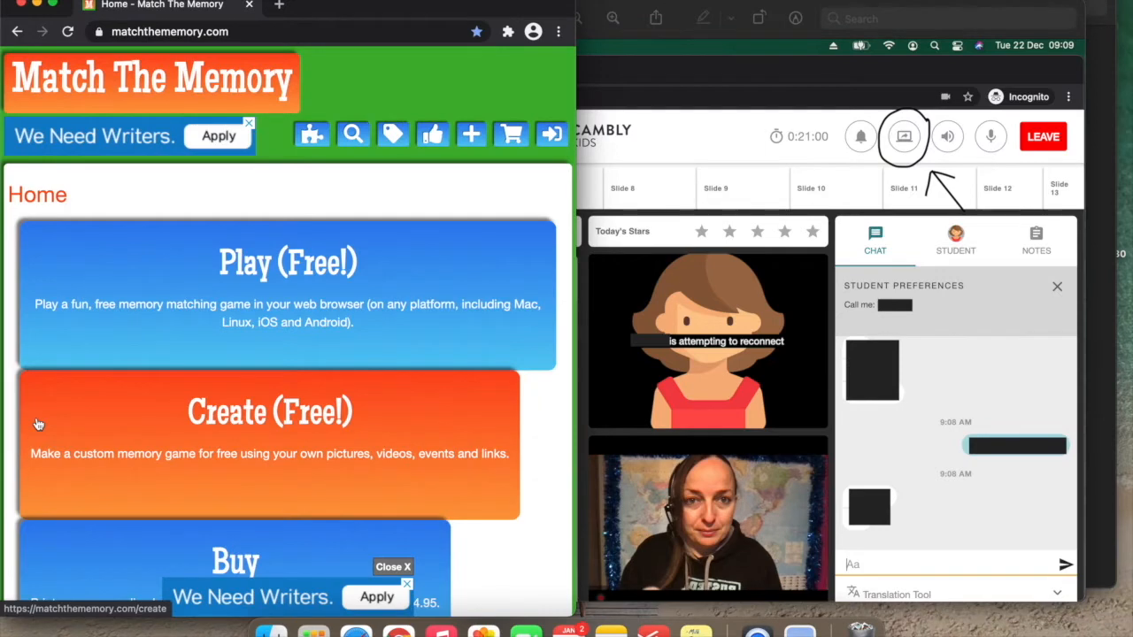
{"action": "mouse_move", "coordinate": [567, 282]}
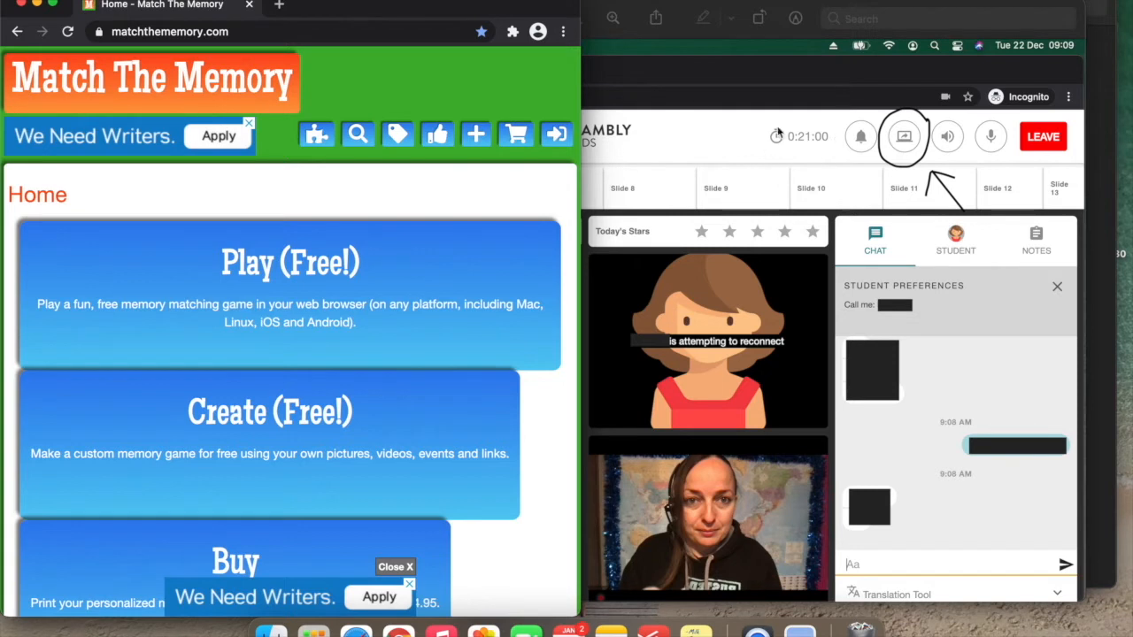
{"action": "mouse_move", "coordinate": [722, 197]}
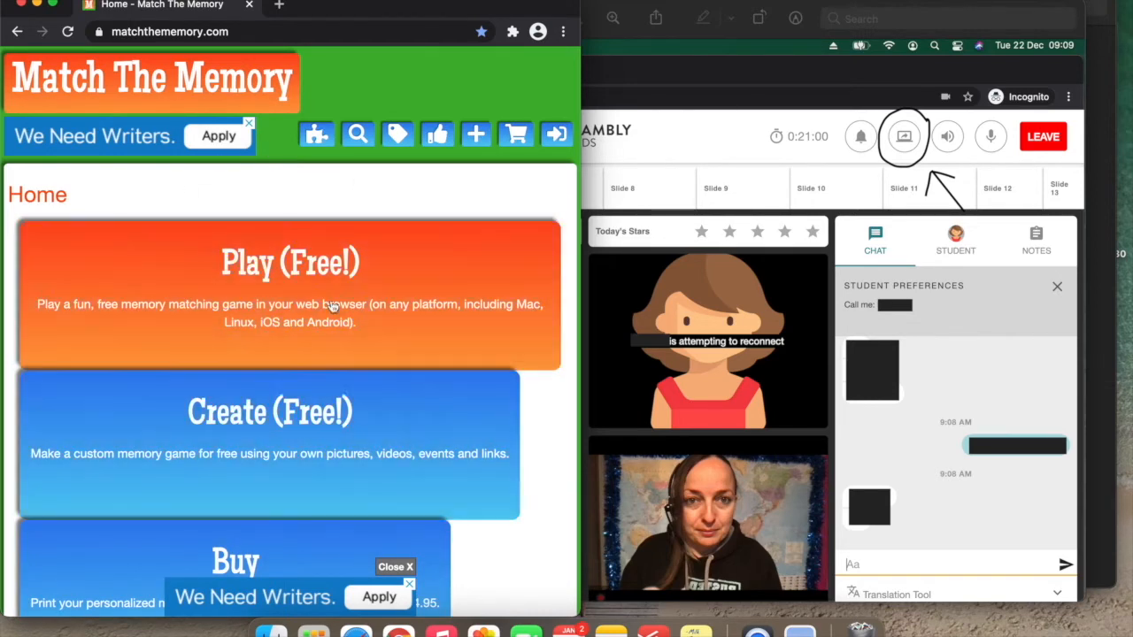
Choose Play (Free!) on the home page to reach the game search page
{"action": "left_click", "coordinate": [357, 134]}
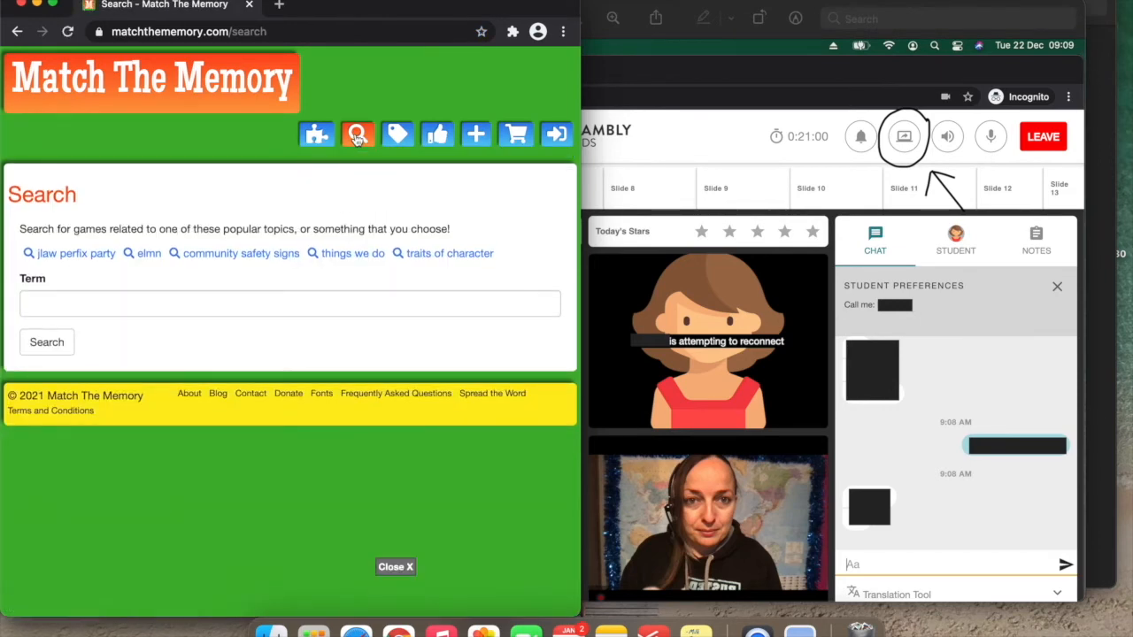
Search for 'animals' and browse the resulting animal memory games list
{"action": "left_click", "coordinate": [288, 304]}
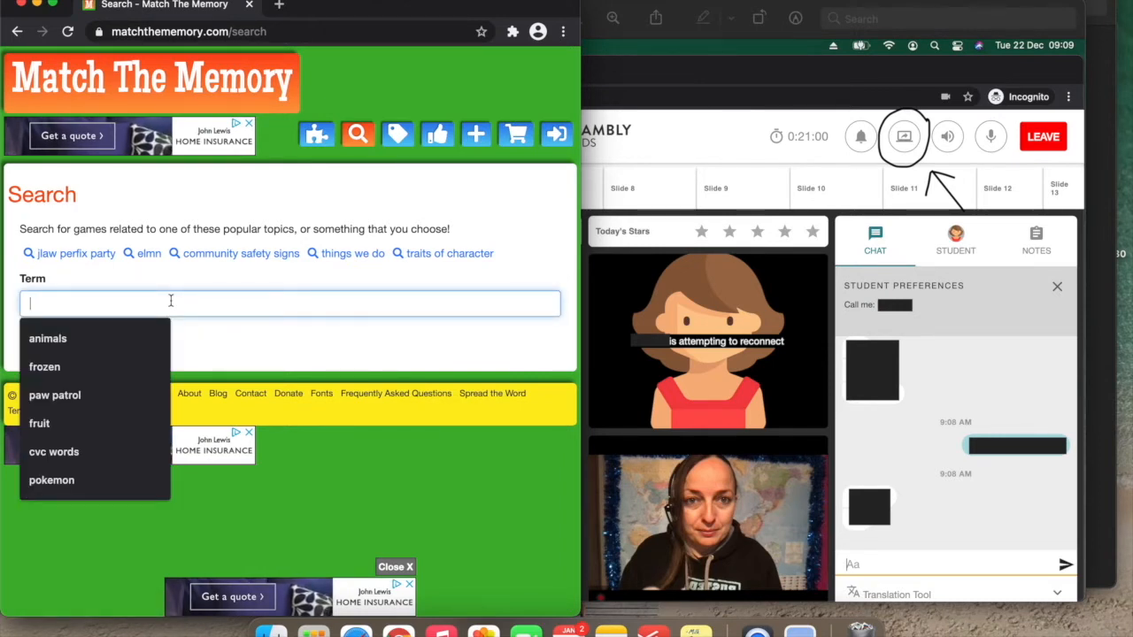
{"action": "mouse_move", "coordinate": [120, 331]}
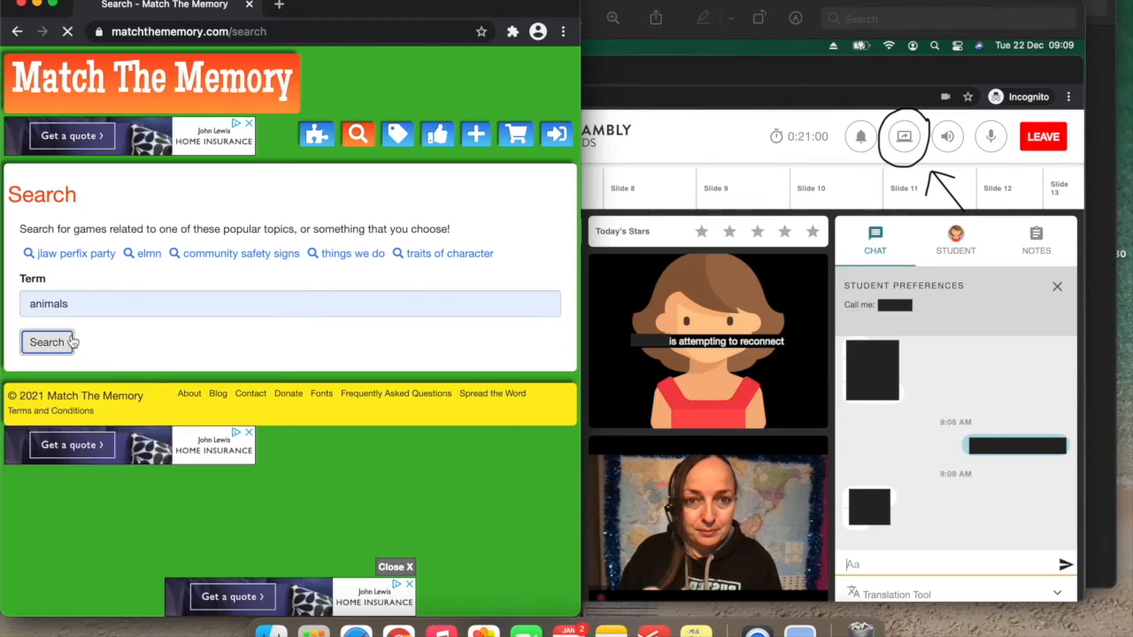
{"action": "left_click", "coordinate": [46, 344]}
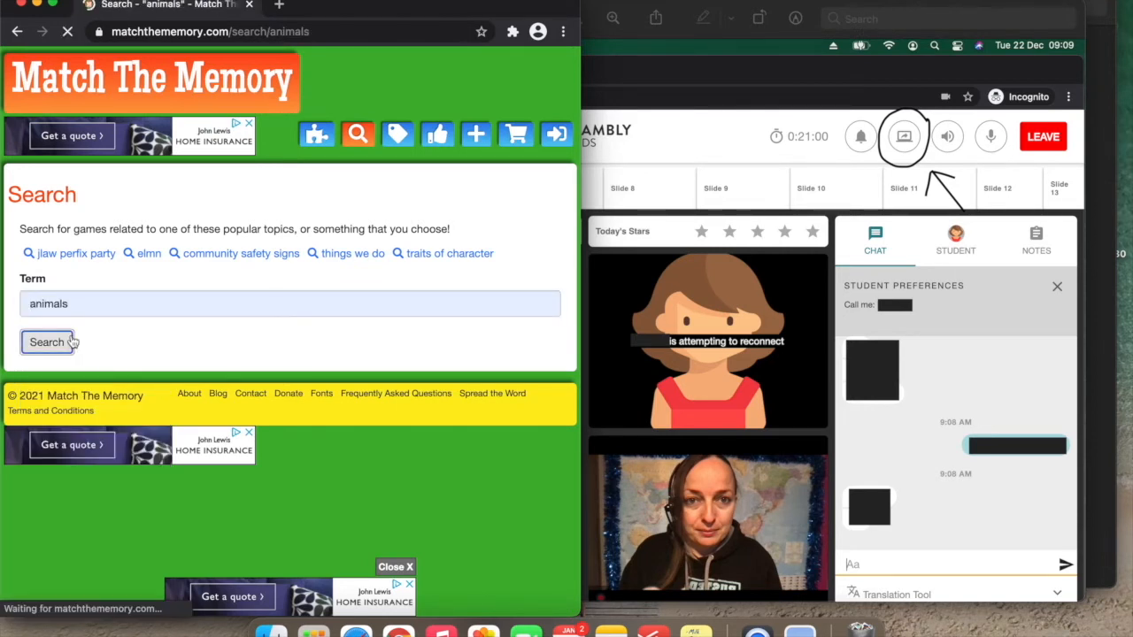
{"action": "left_click", "coordinate": [46, 344]}
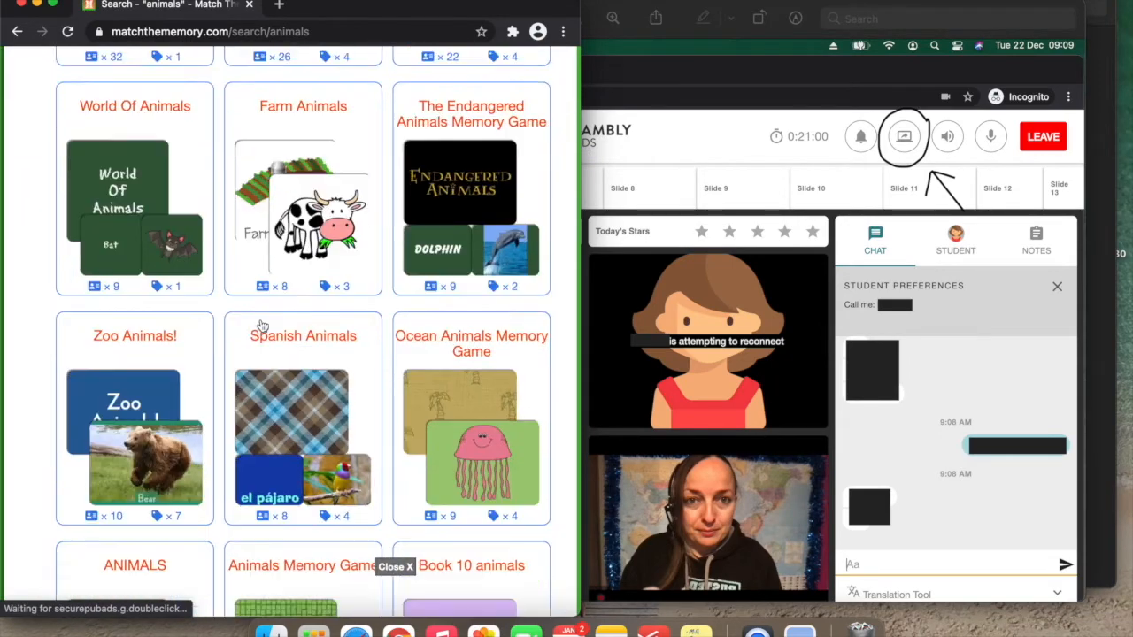
{"action": "scroll", "scroll_direction": "down", "scroll_amount": 3}
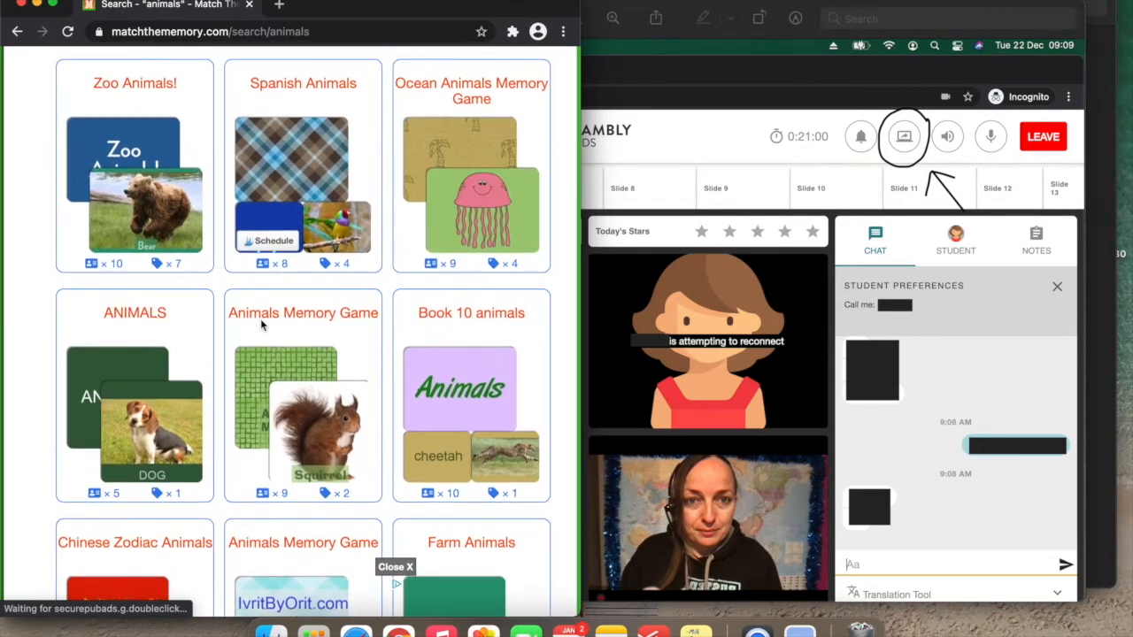
{"action": "scroll", "scroll_direction": "down", "scroll_amount": 3}
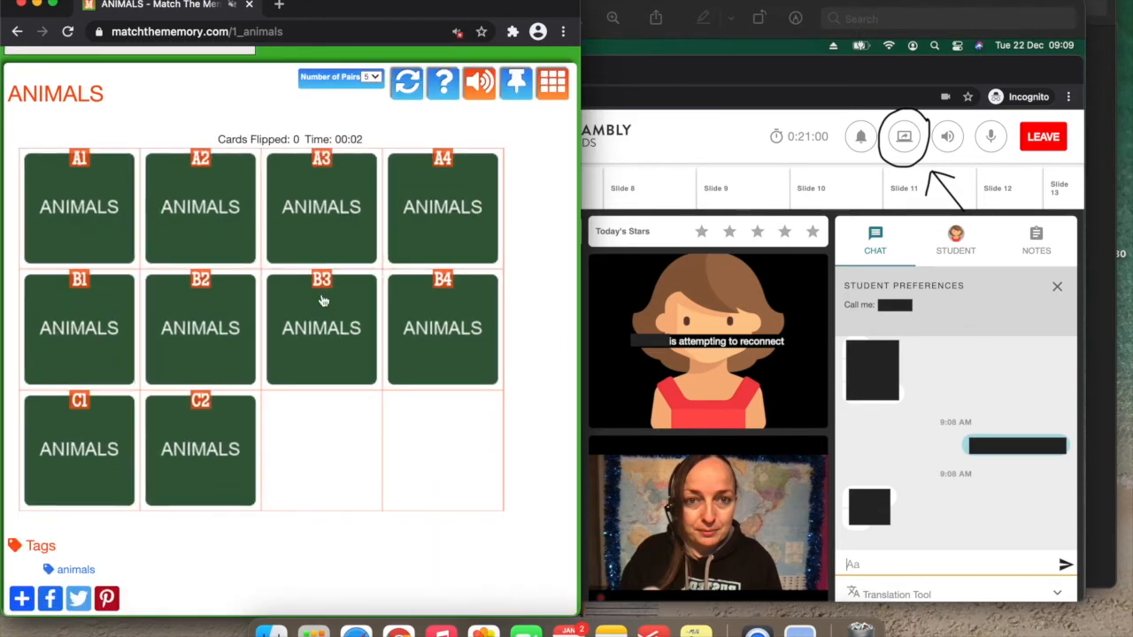
{"action": "mouse_move", "coordinate": [478, 168]}
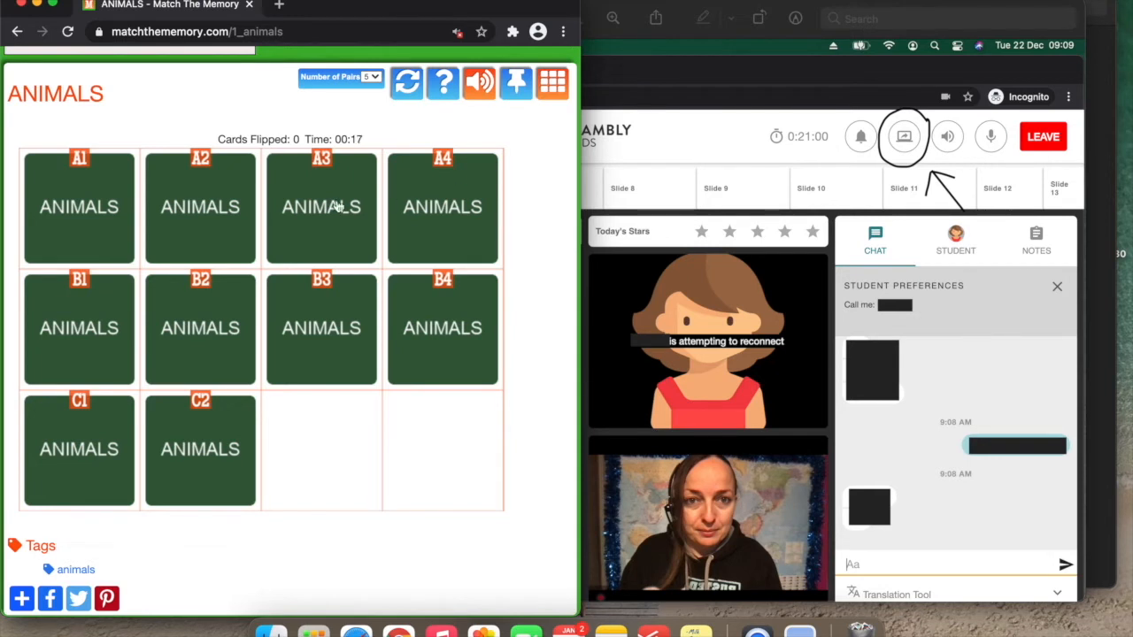
{"action": "mouse_move", "coordinate": [347, 177]}
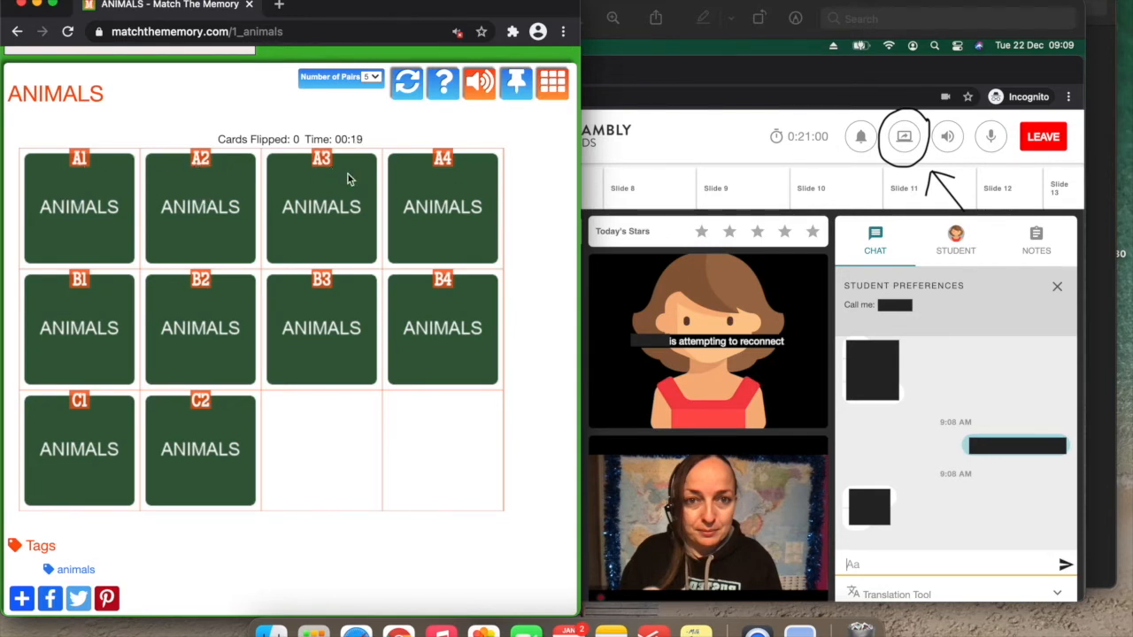
{"action": "mouse_move", "coordinate": [117, 282]}
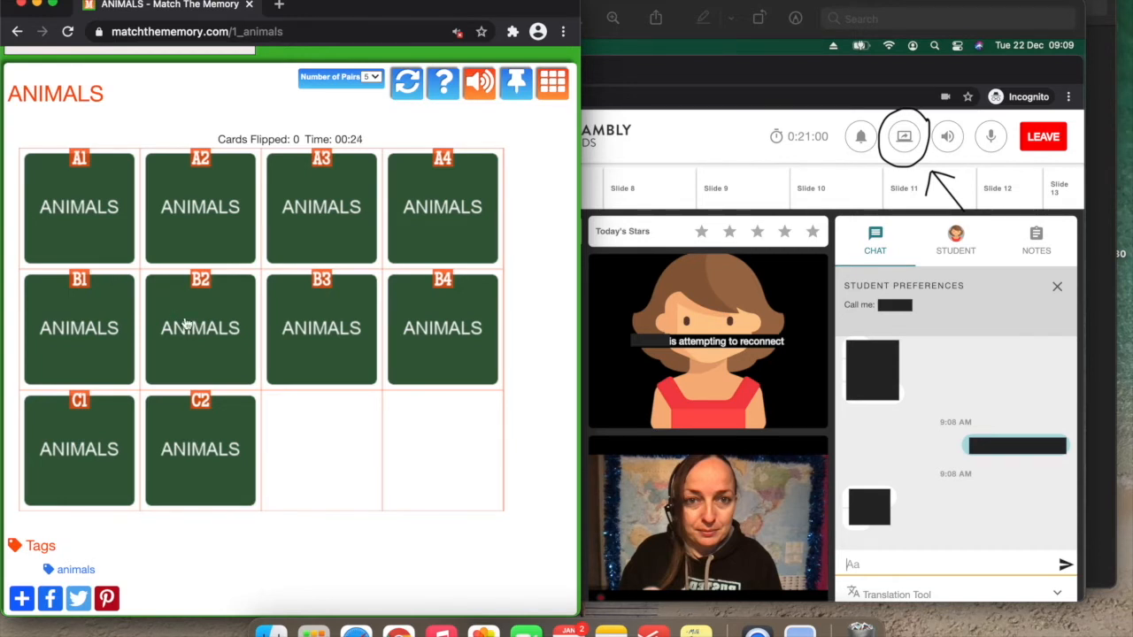
Flip cards B2, A4 and B4 in the ANIMALS game until the mouse pair matches
{"action": "left_click", "coordinate": [201, 327]}
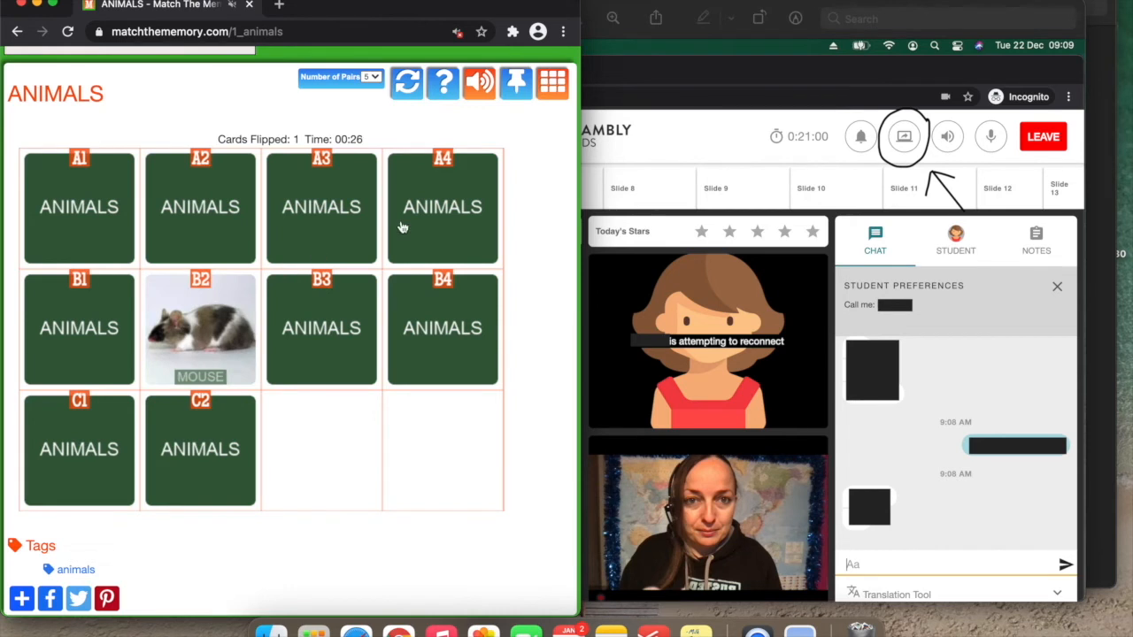
{"action": "left_click", "coordinate": [443, 206]}
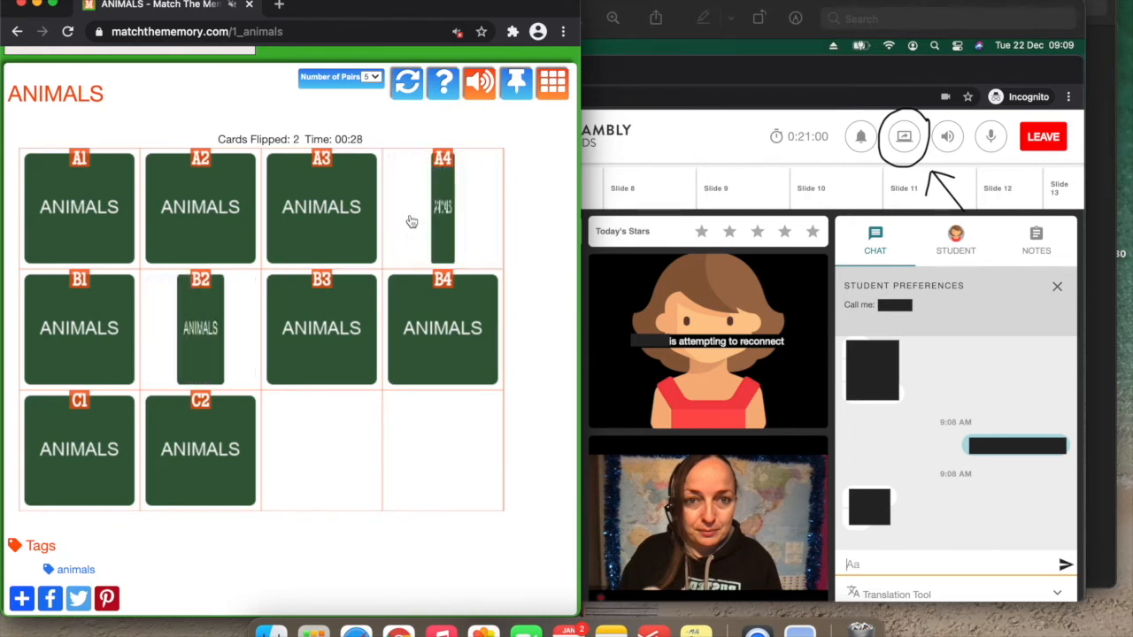
{"action": "left_click", "coordinate": [322, 327]}
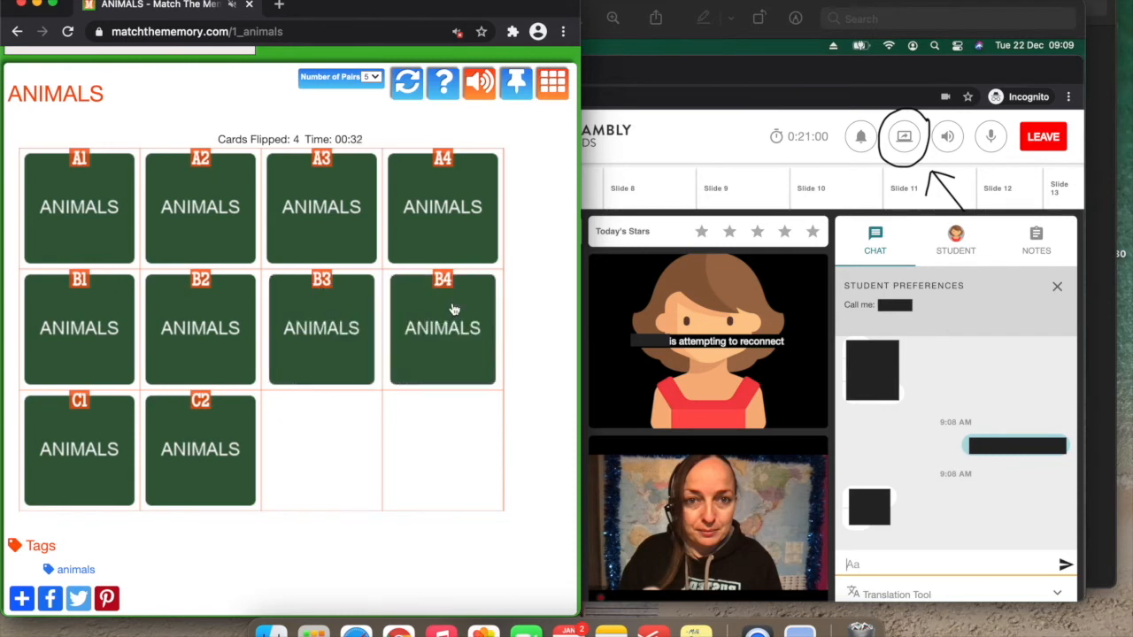
{"action": "left_click", "coordinate": [443, 328]}
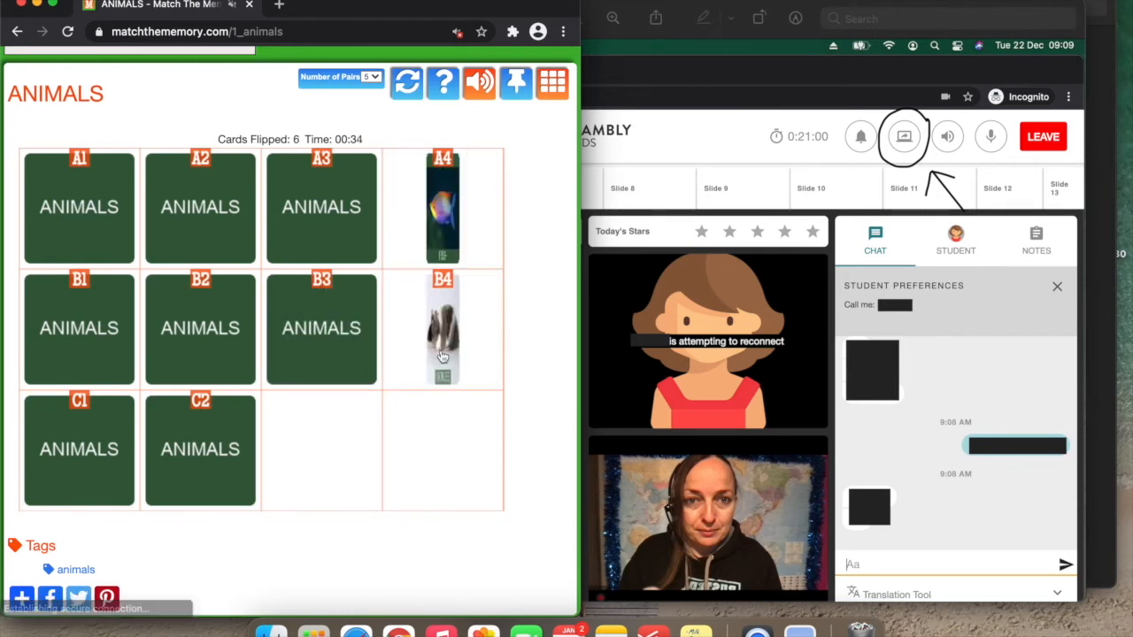
{"action": "left_click", "coordinate": [199, 328]}
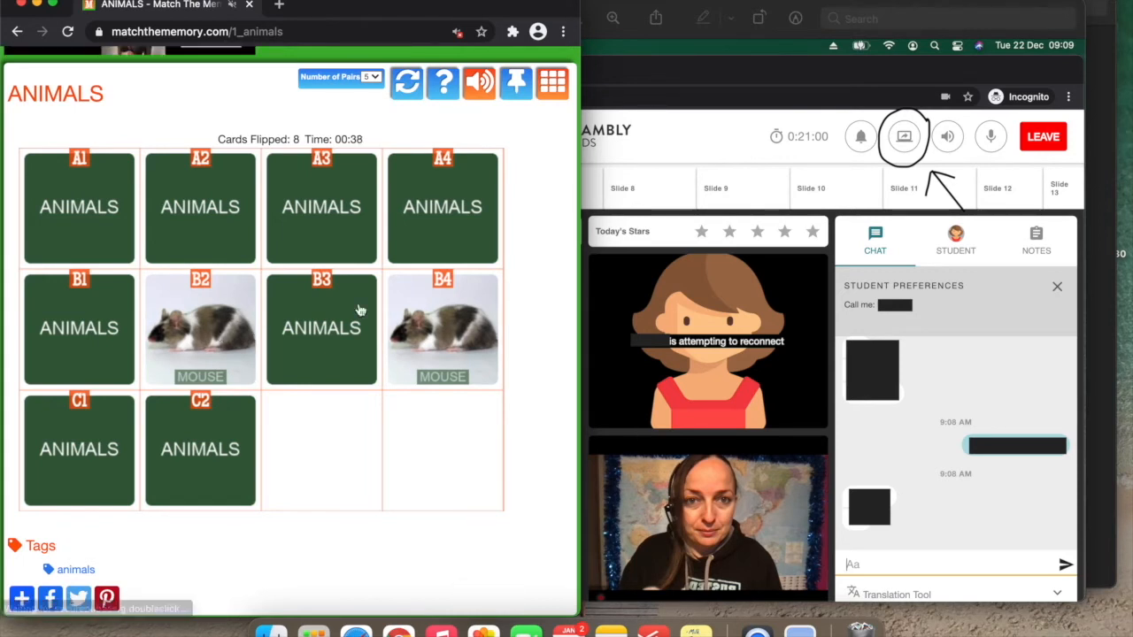
Launch Web Paint from the extensions menu and draw marks over the animal game
{"action": "left_click", "coordinate": [512, 32]}
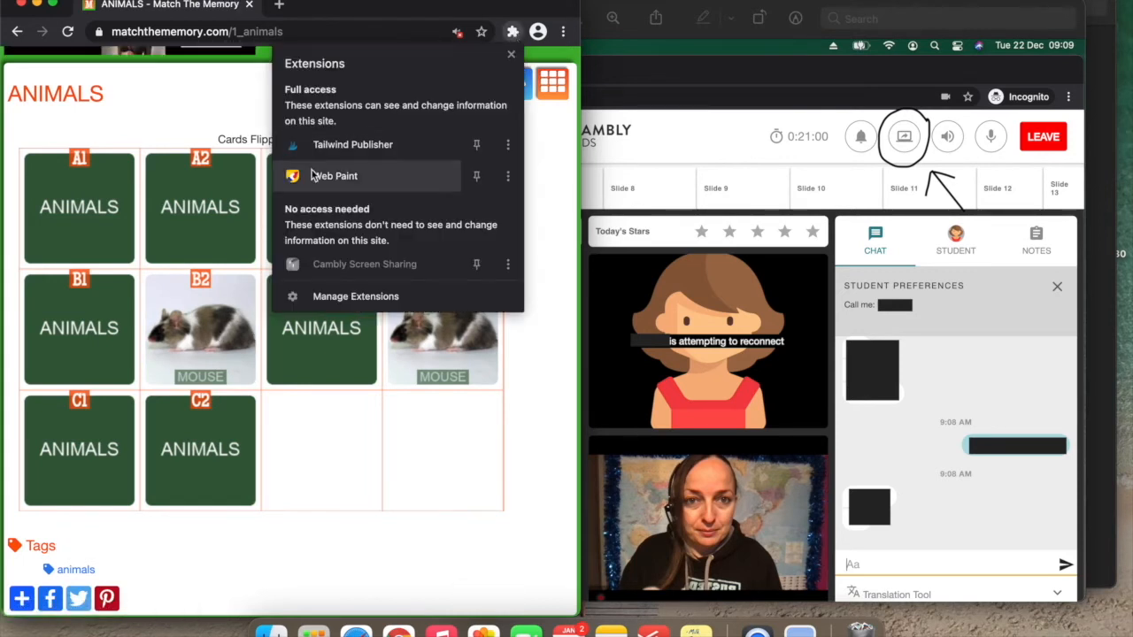
{"action": "mouse_move", "coordinate": [334, 175]}
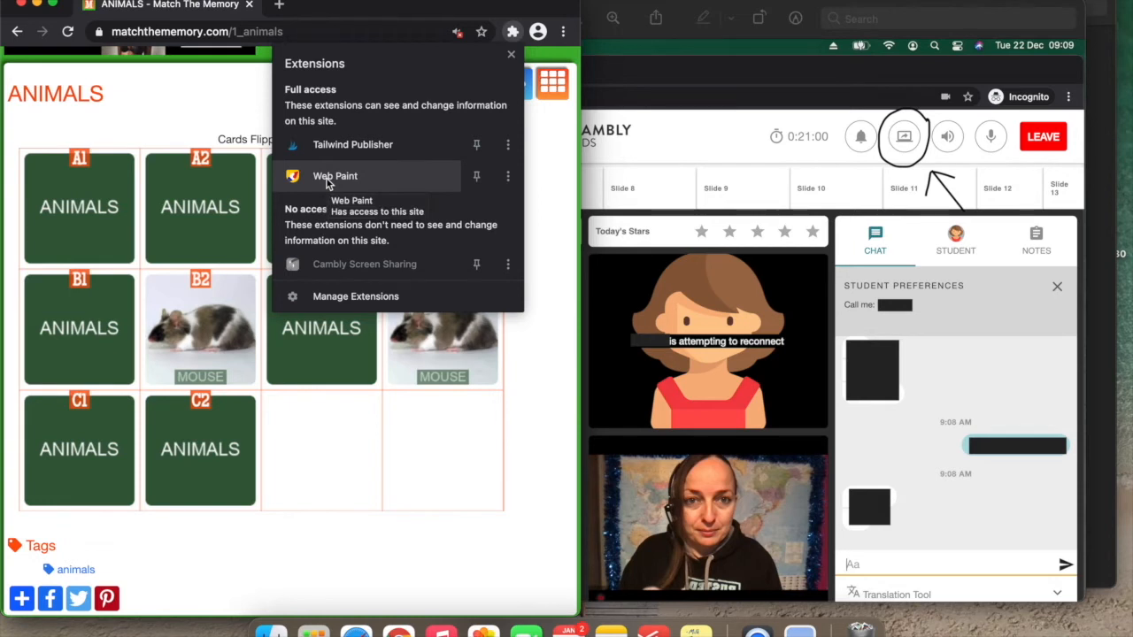
{"action": "left_click", "coordinate": [335, 176]}
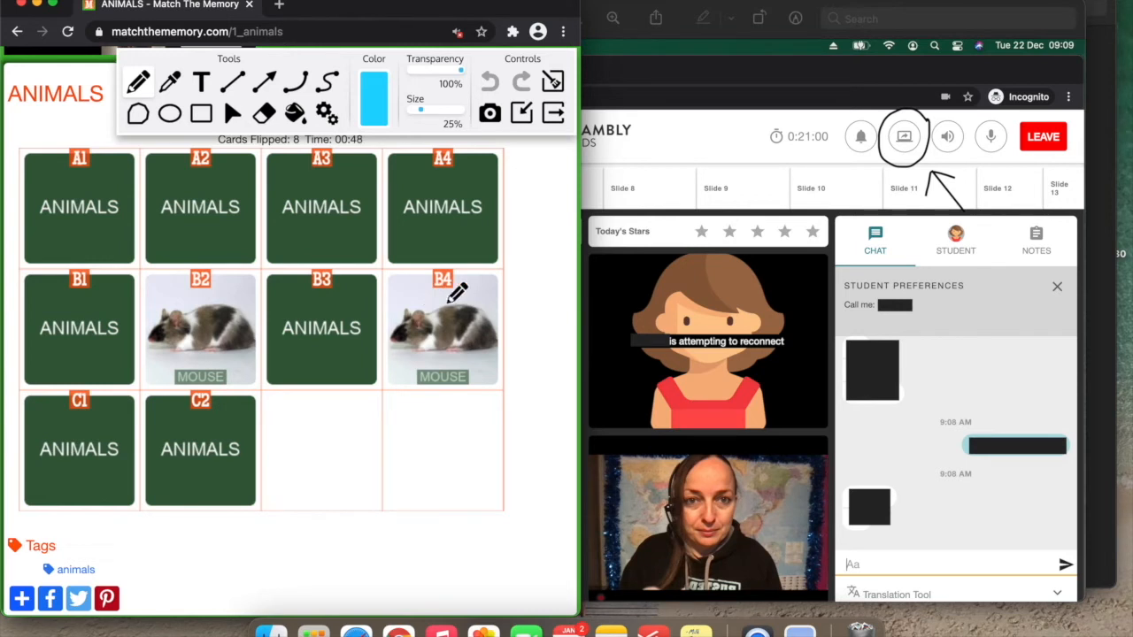
{"action": "left_click_drag", "start_coordinate": [381, 340], "coordinate": [510, 283]}
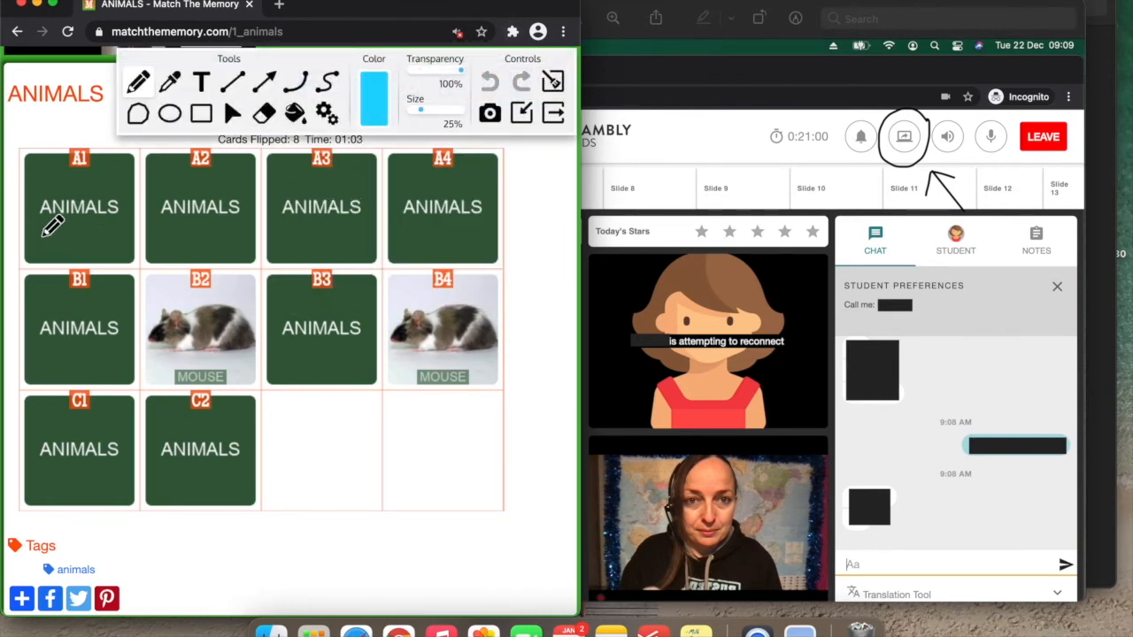
{"action": "left_click_drag", "start_coordinate": [36, 228], "coordinate": [248, 223]}
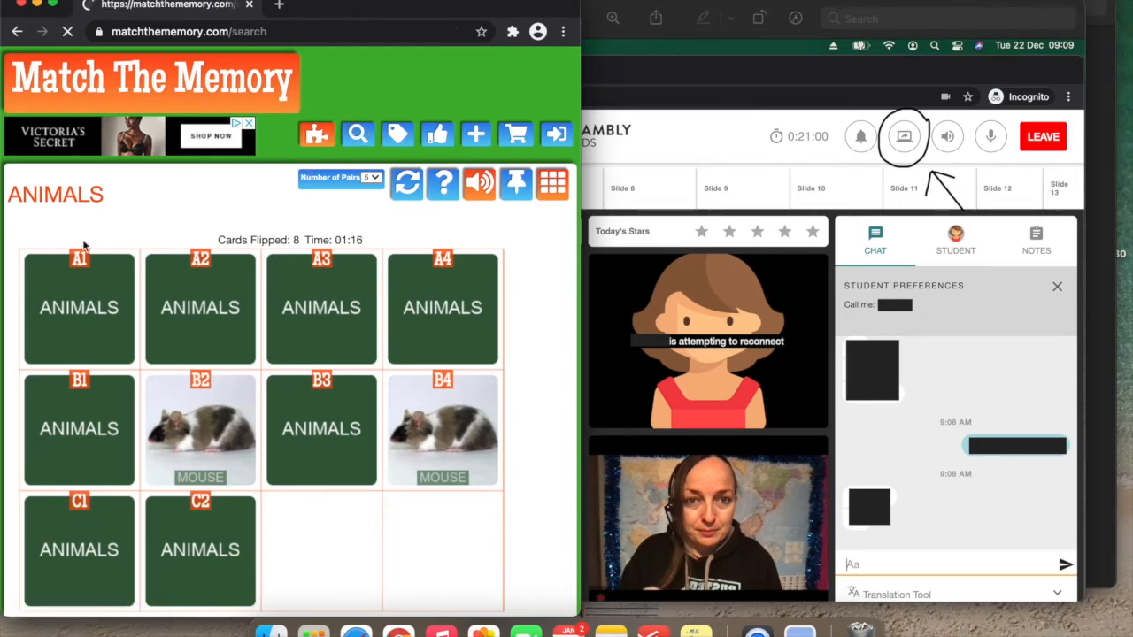
Search 'cvc words', open CVC Words and Pictures, and set Number of Pairs to 6
{"action": "left_click", "coordinate": [358, 135]}
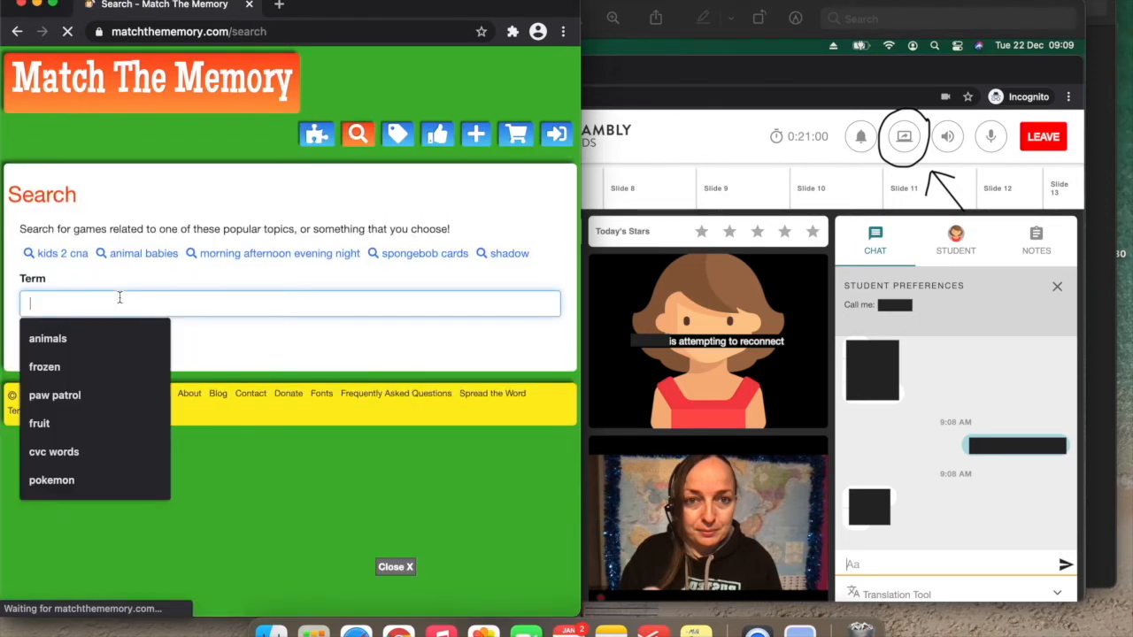
{"action": "left_click", "coordinate": [54, 451]}
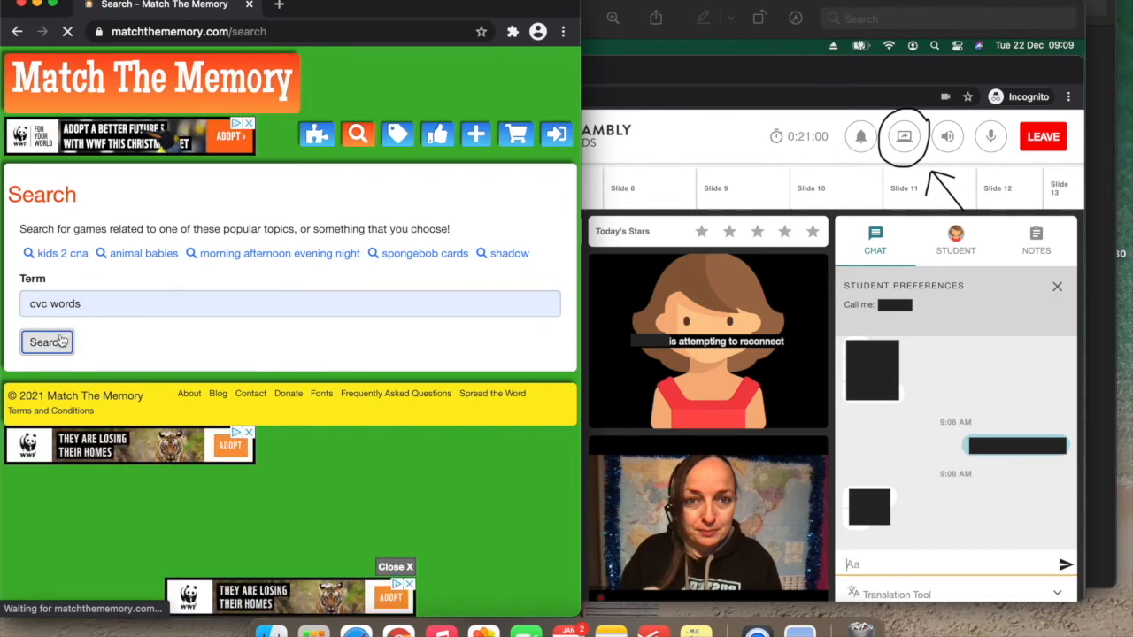
{"action": "left_click", "coordinate": [46, 342]}
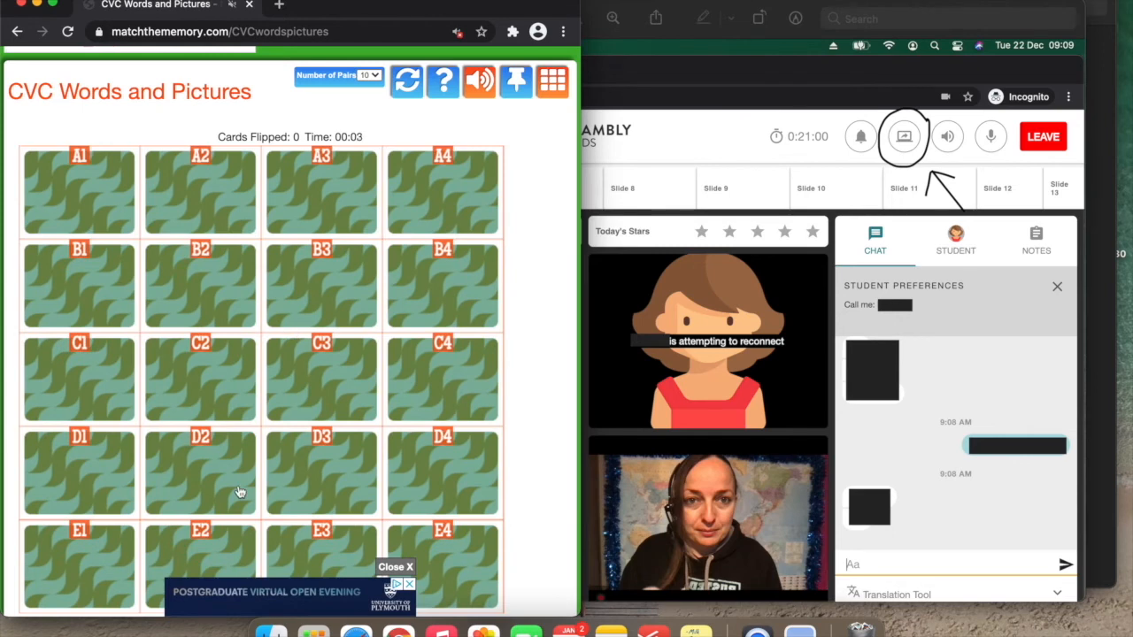
{"action": "mouse_move", "coordinate": [336, 581]}
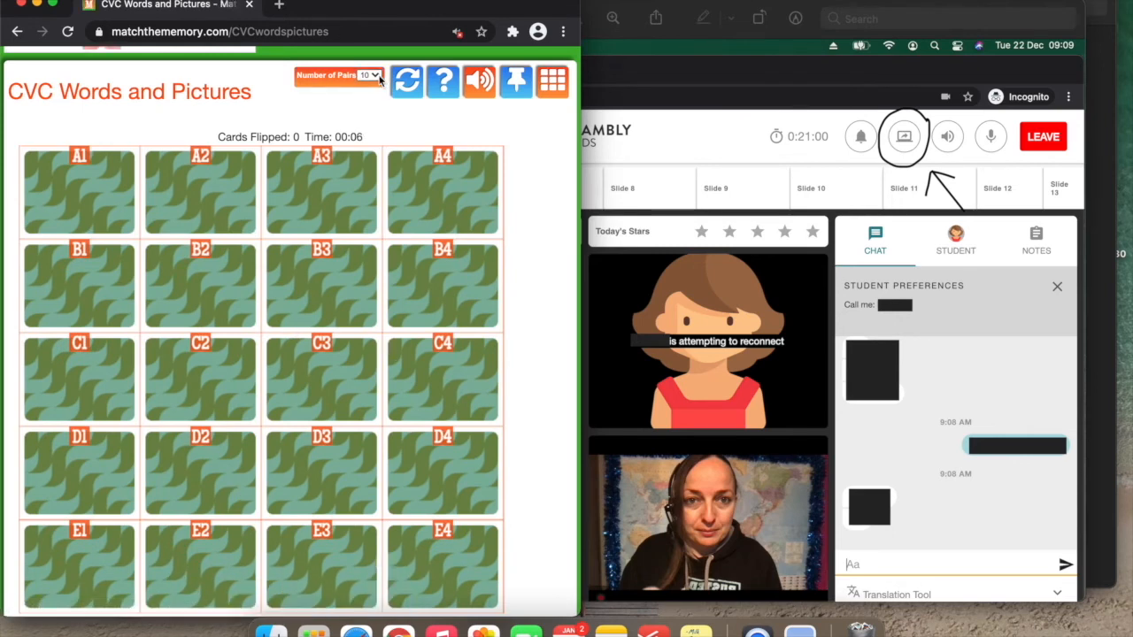
{"action": "left_click", "coordinate": [362, 74]}
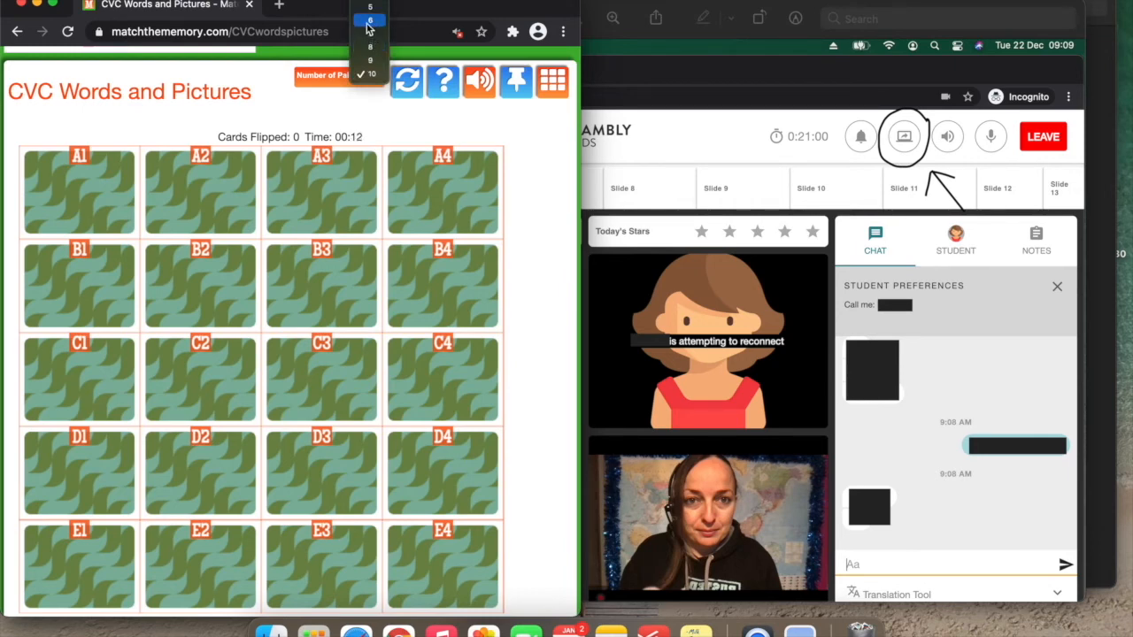
{"action": "left_click", "coordinate": [370, 19]}
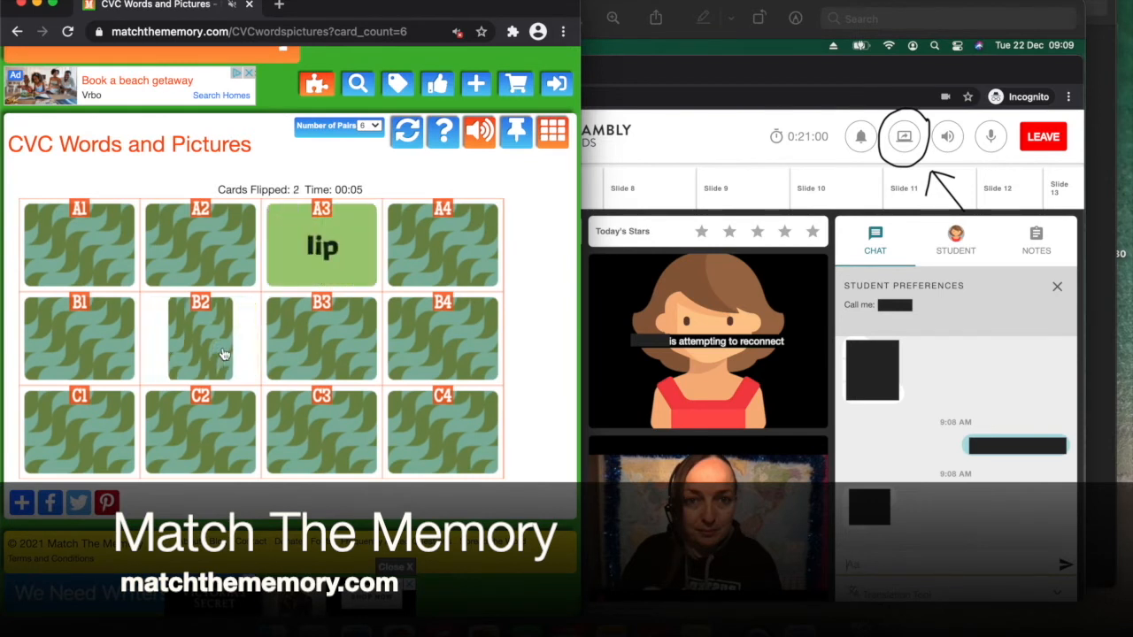
Flip cards B3, C4, C3 and B4, revealing words like ran and vet without a match
{"action": "left_click", "coordinate": [322, 338]}
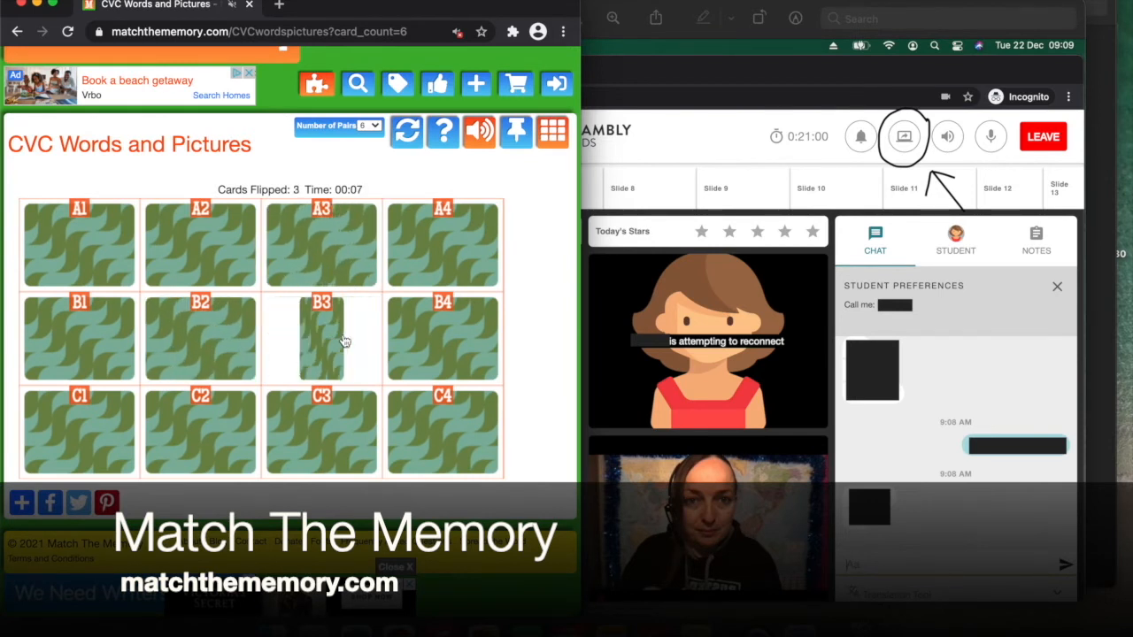
{"action": "left_click", "coordinate": [442, 432]}
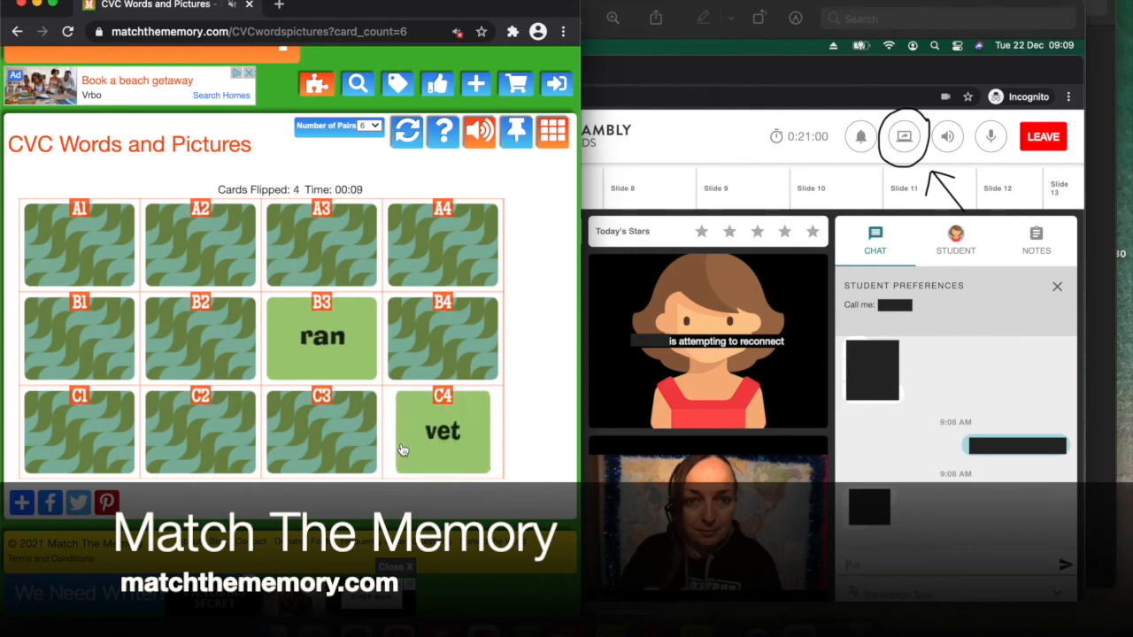
{"action": "left_click", "coordinate": [322, 432]}
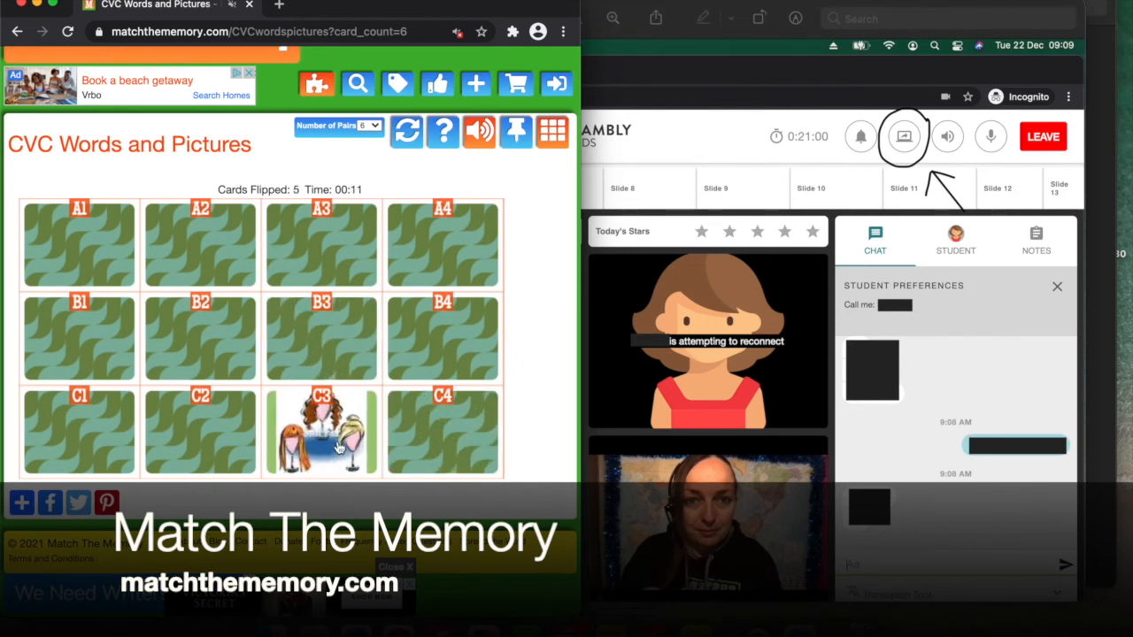
{"action": "left_click", "coordinate": [442, 338]}
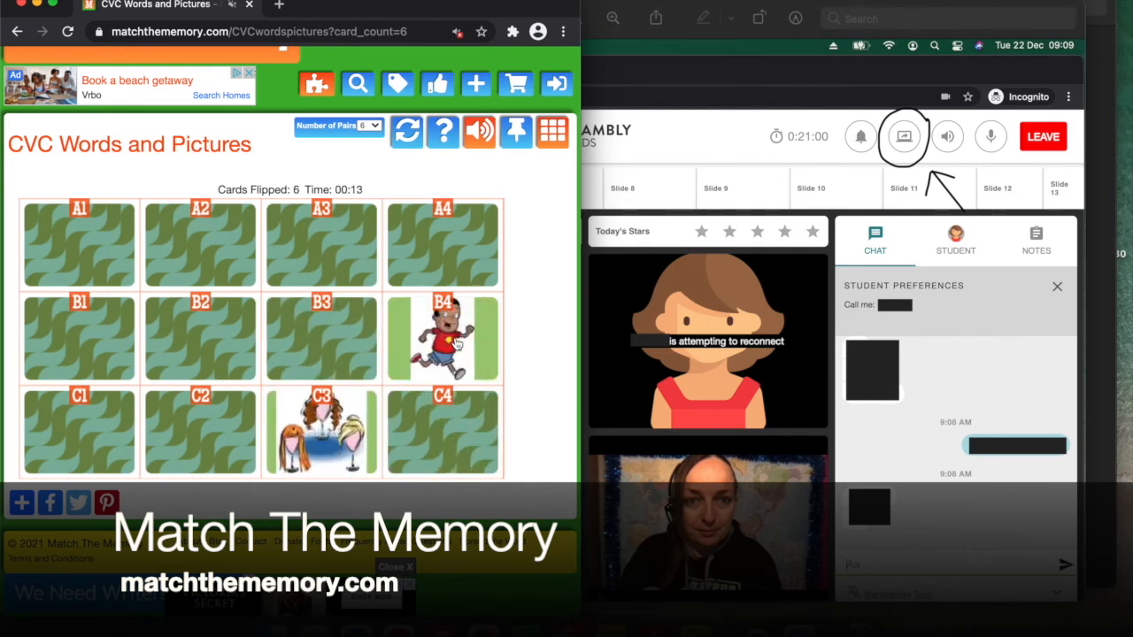
{"action": "left_click", "coordinate": [442, 336]}
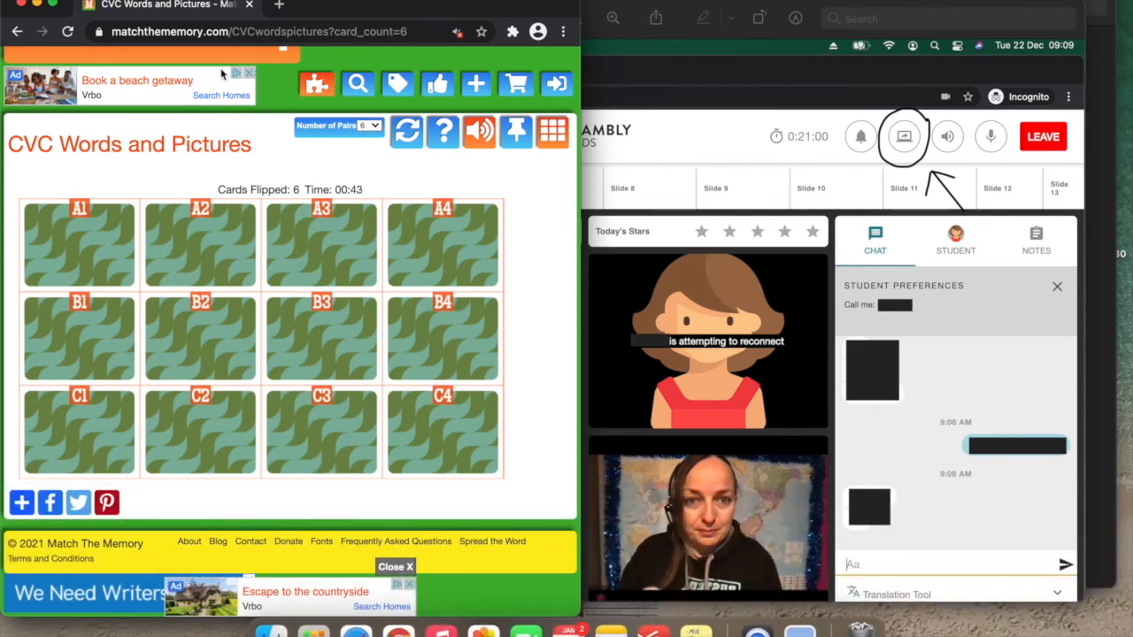
{"action": "mouse_move", "coordinate": [282, 74]}
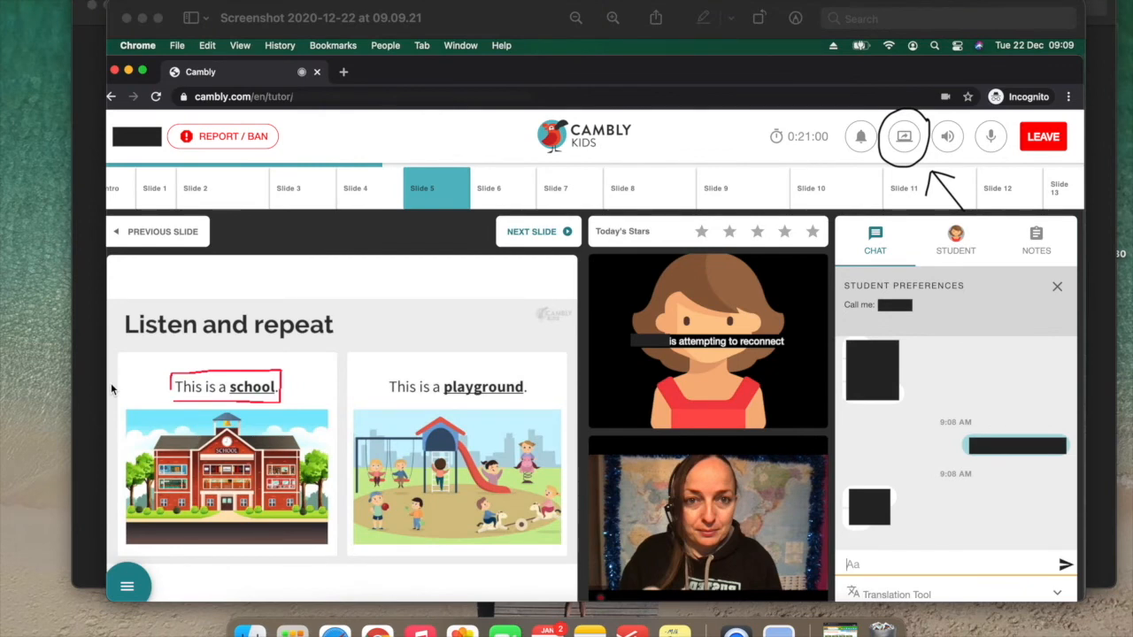
{"action": "mouse_move", "coordinate": [705, 123]}
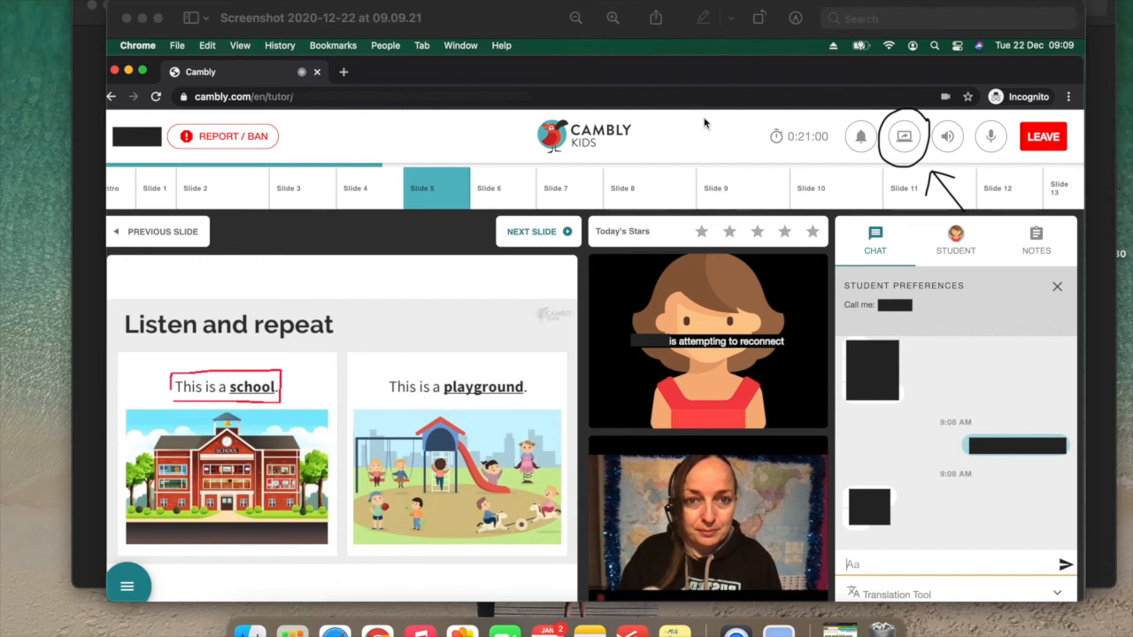